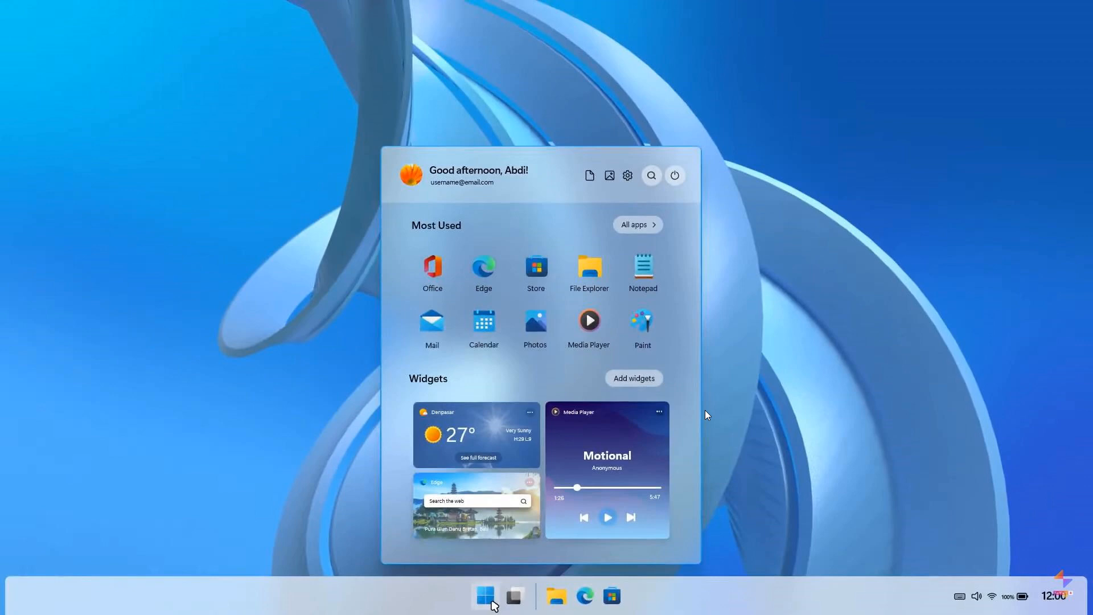
pyautogui.moveTo(842, 315)
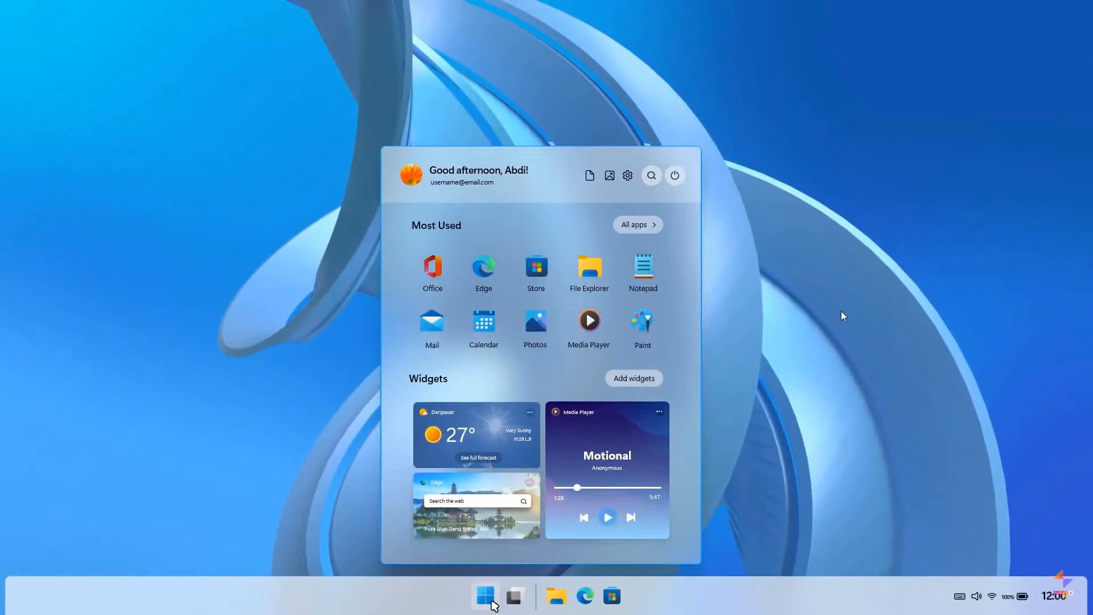
pyautogui.moveTo(849, 280)
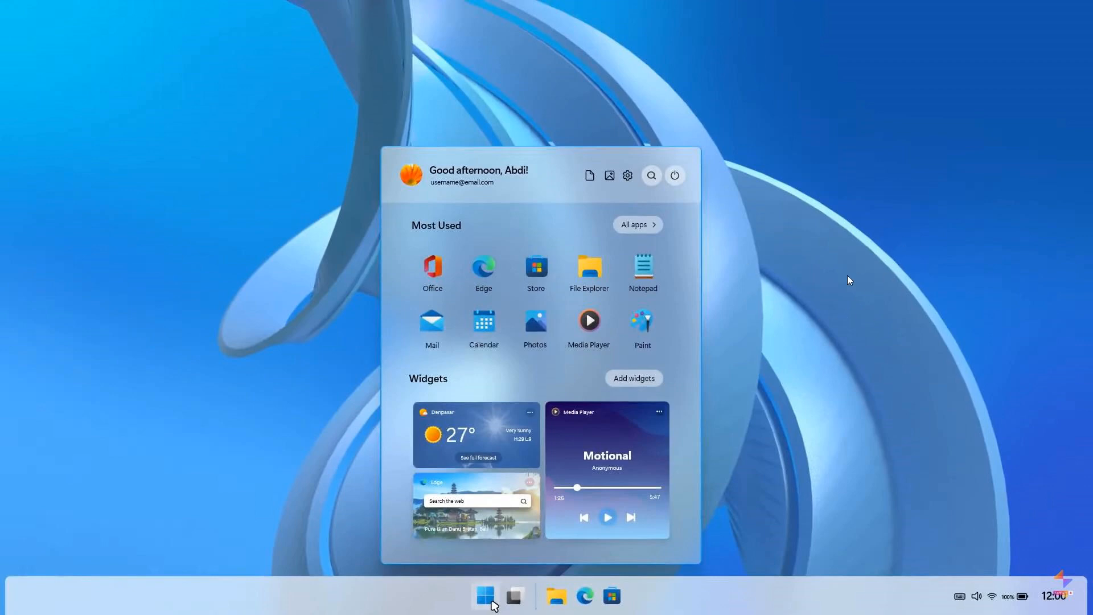
pyautogui.moveTo(804, 298)
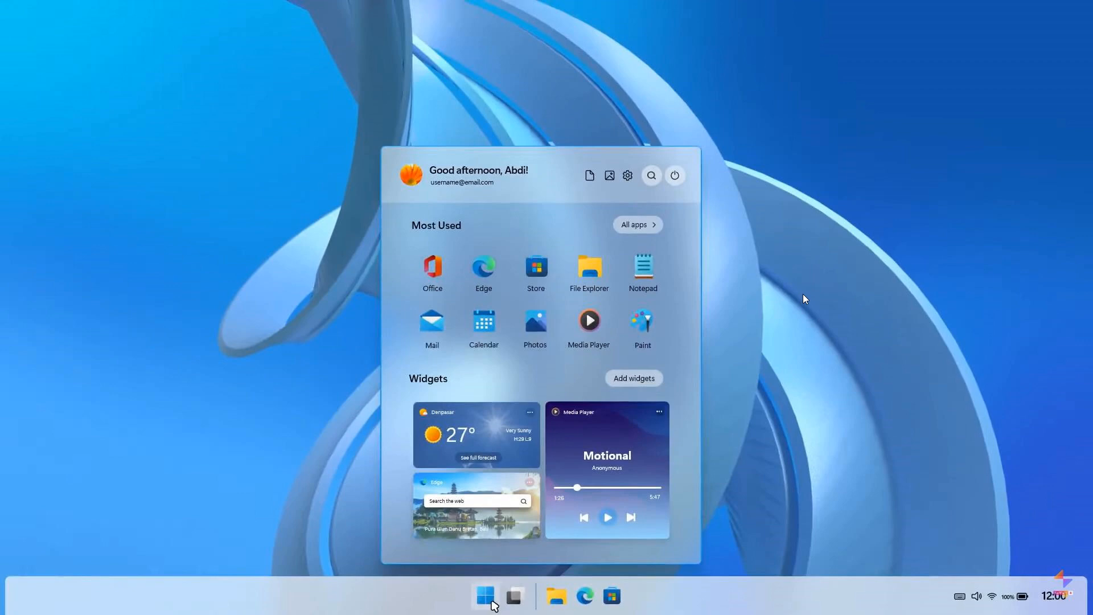
pyautogui.moveTo(810, 286)
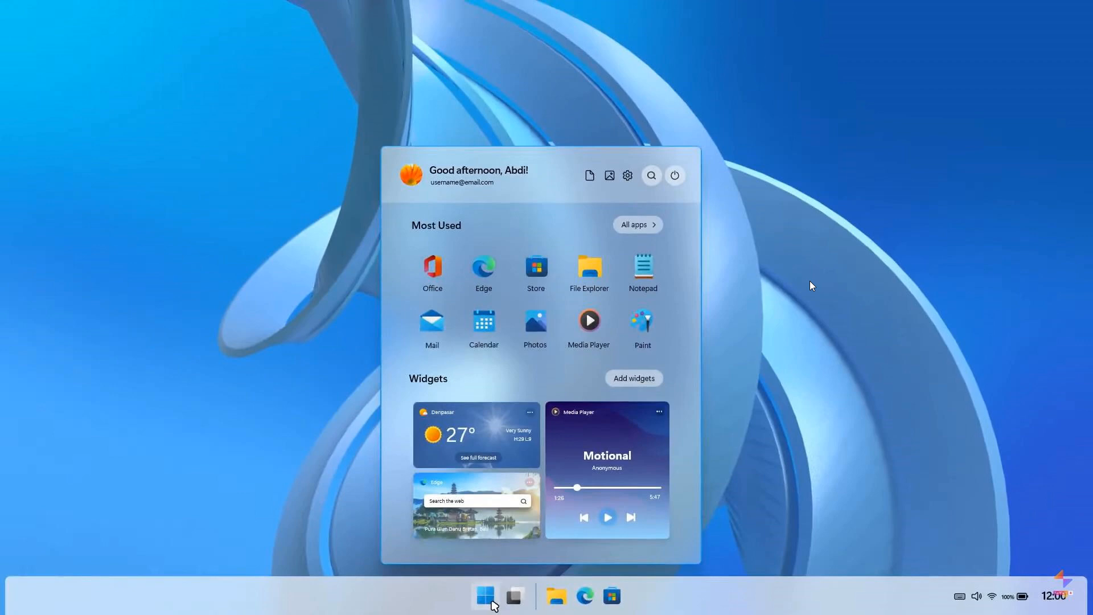
pyautogui.moveTo(570, 159)
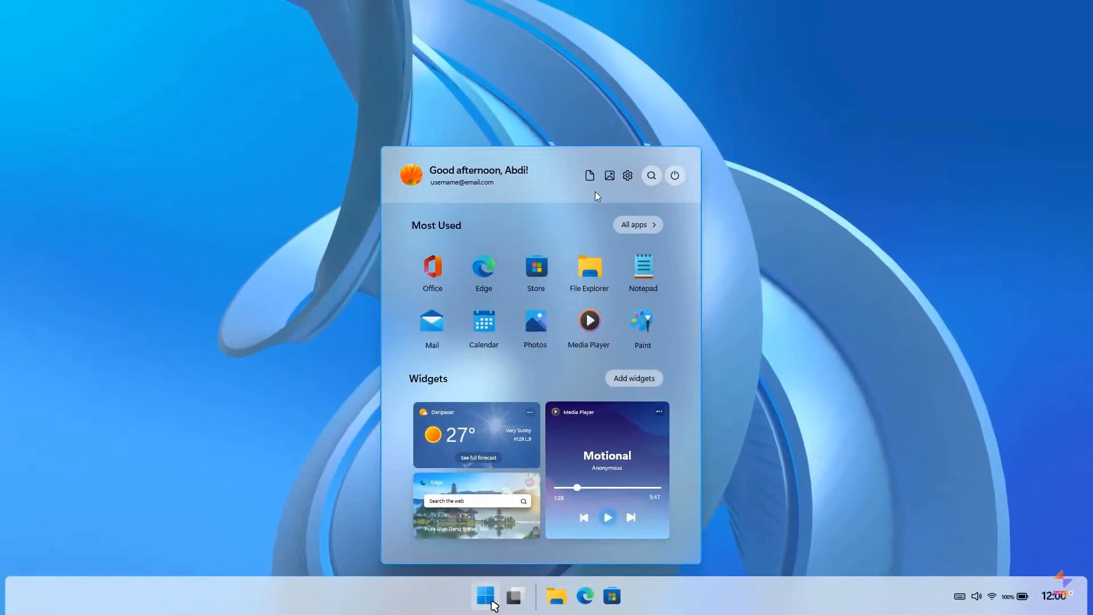
pyautogui.moveTo(512, 212)
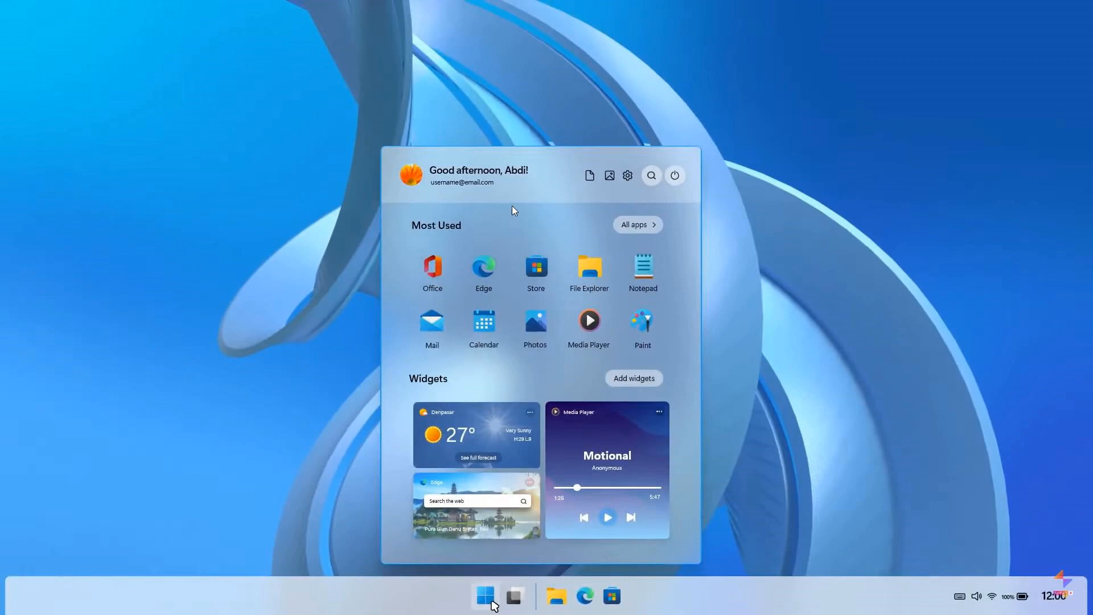
pyautogui.moveTo(568, 216)
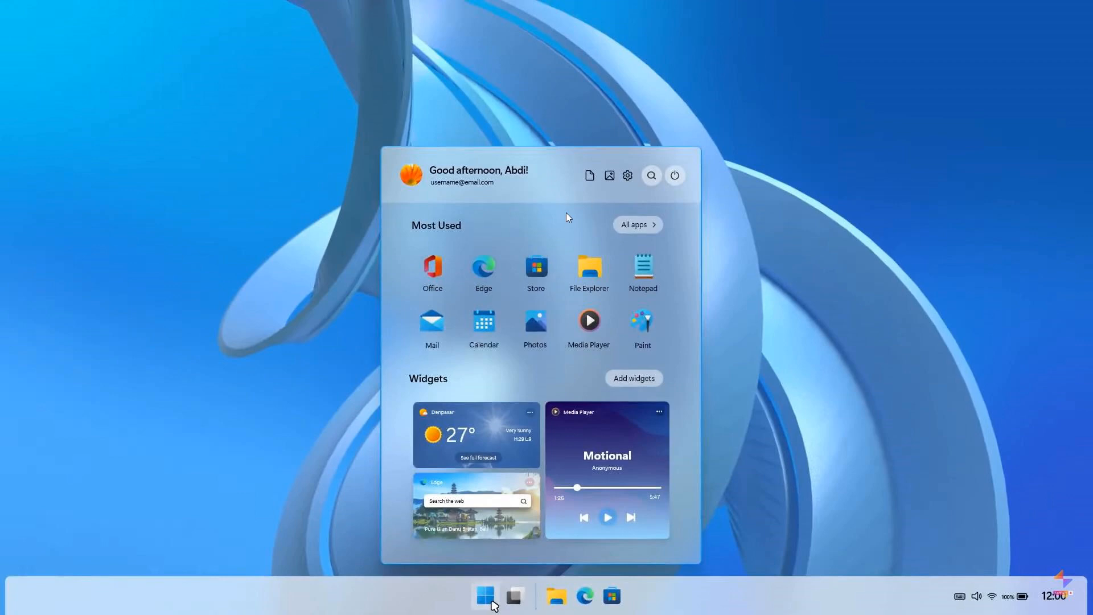
pyautogui.moveTo(563, 437)
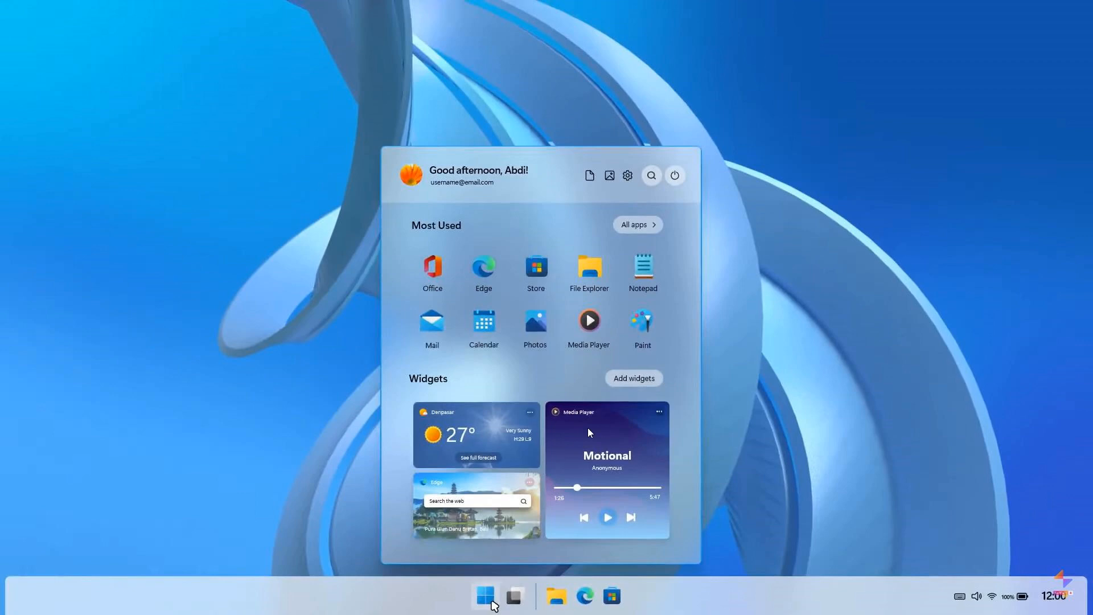
pyautogui.moveTo(465, 388)
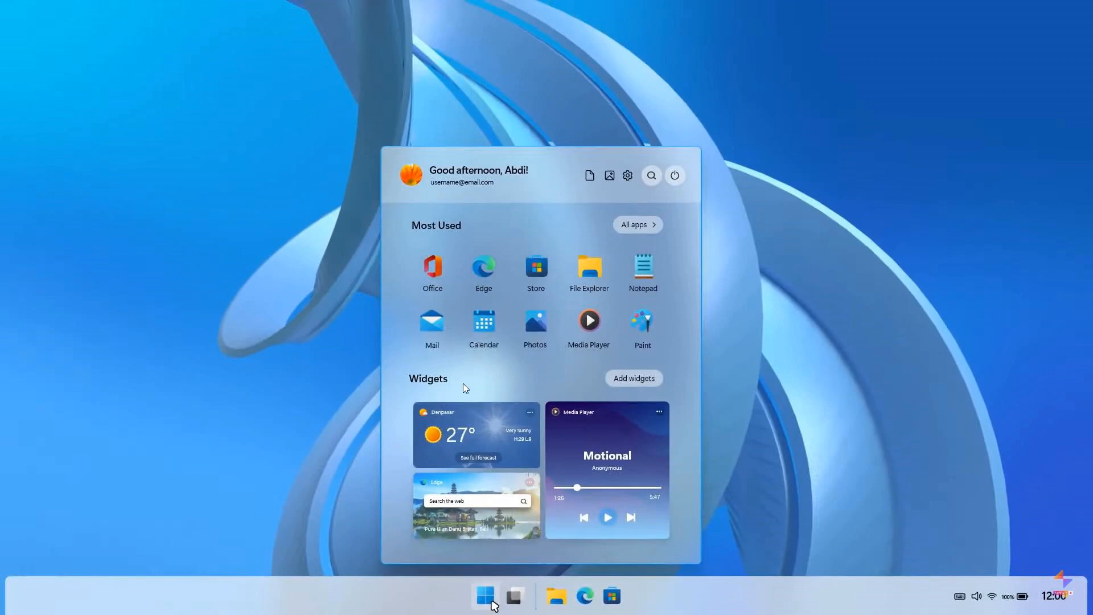
pyautogui.moveTo(664, 426)
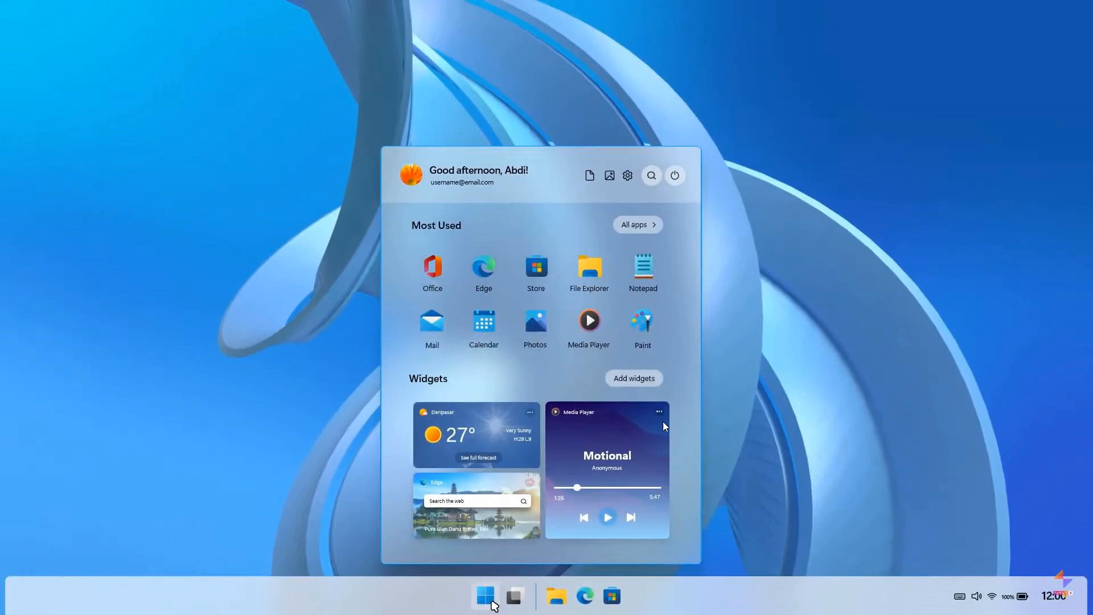
pyautogui.moveTo(629, 430)
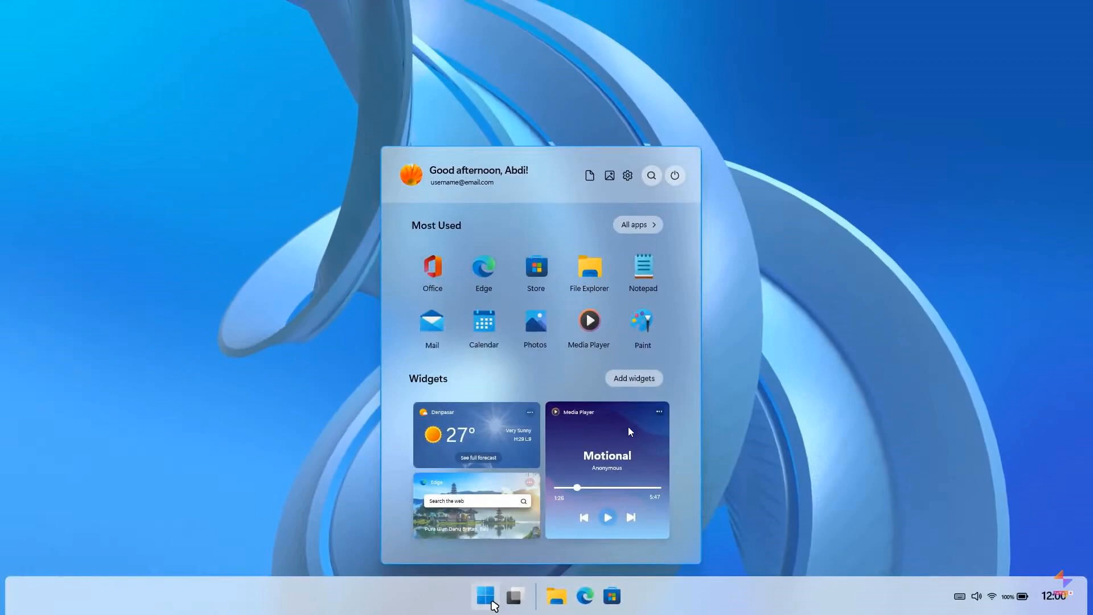
pyautogui.moveTo(632, 431)
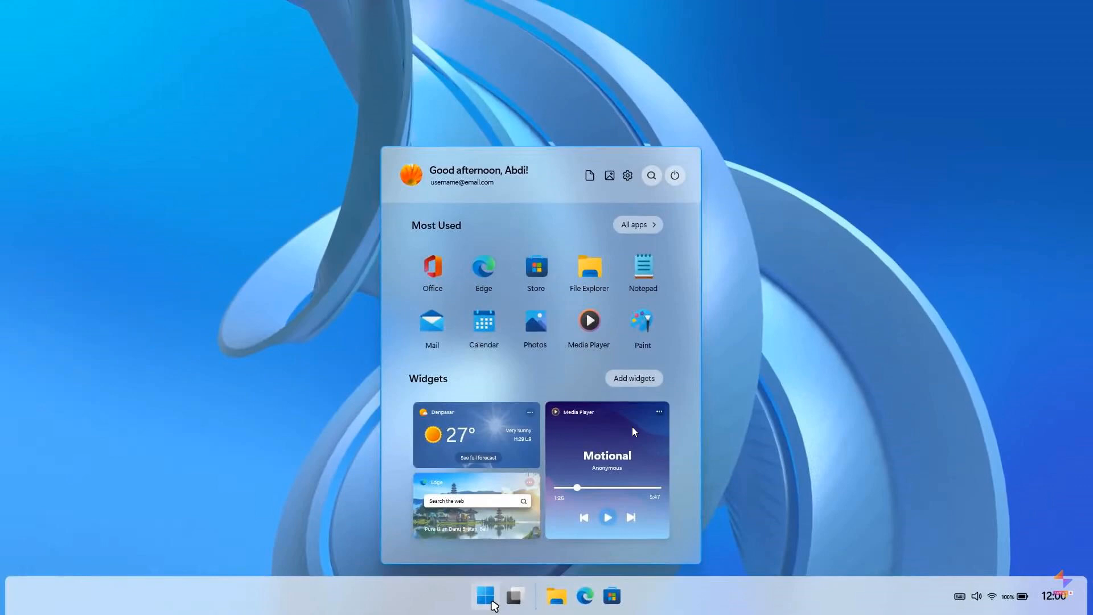
pyautogui.moveTo(522, 446)
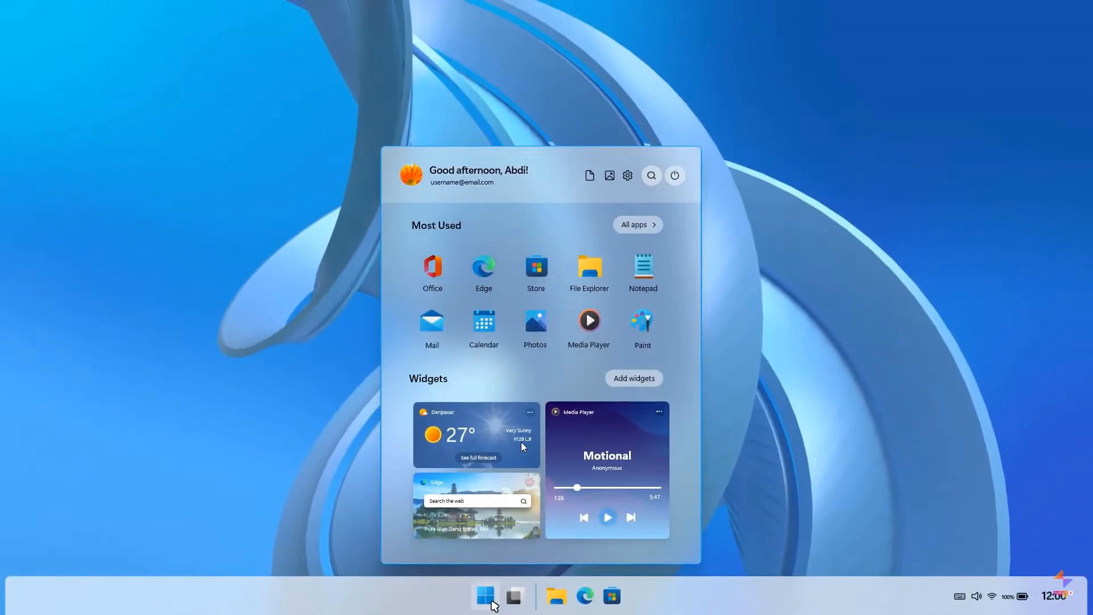
pyautogui.moveTo(647, 426)
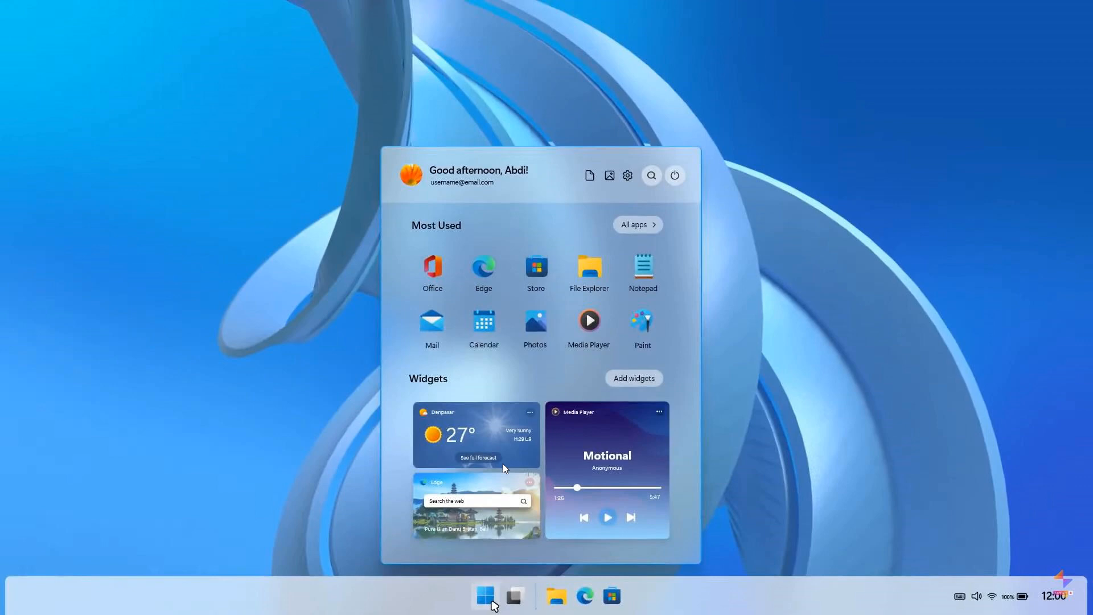
pyautogui.moveTo(622, 421)
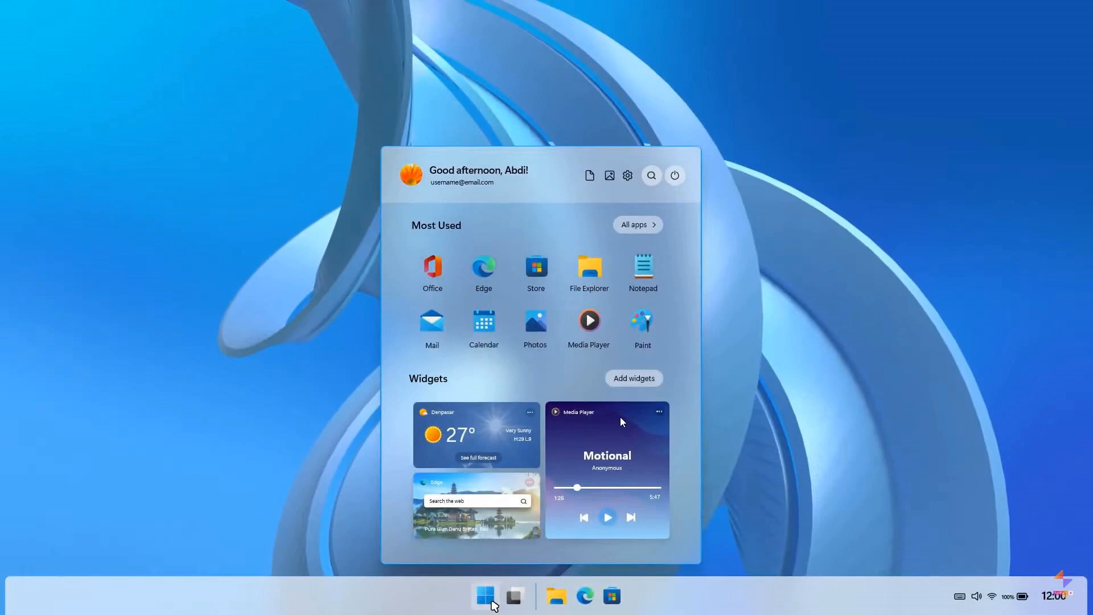
pyautogui.moveTo(341, 235)
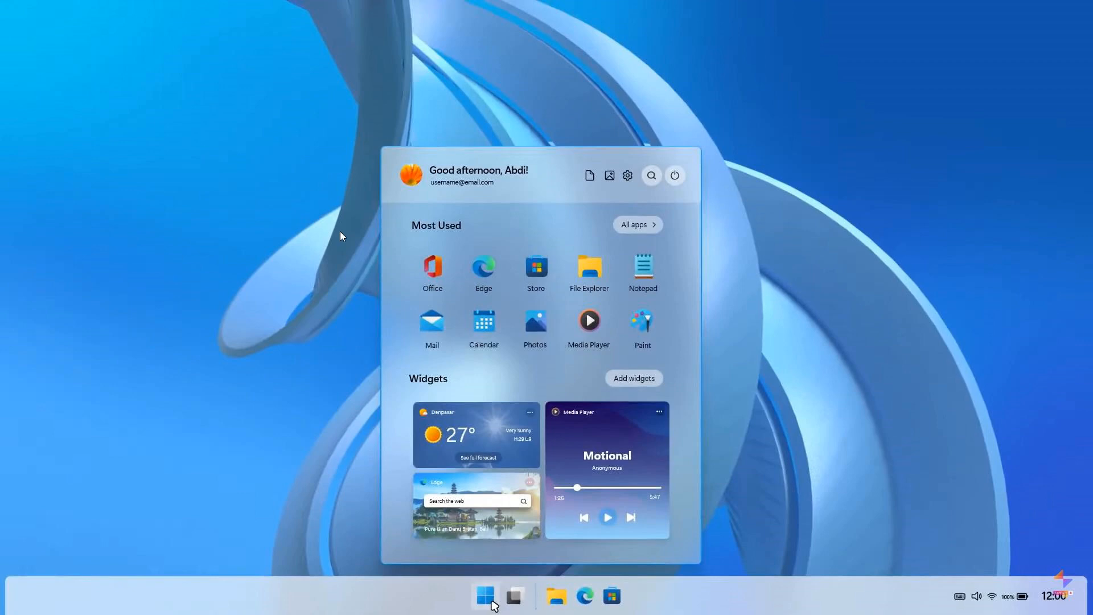
pyautogui.moveTo(639, 441)
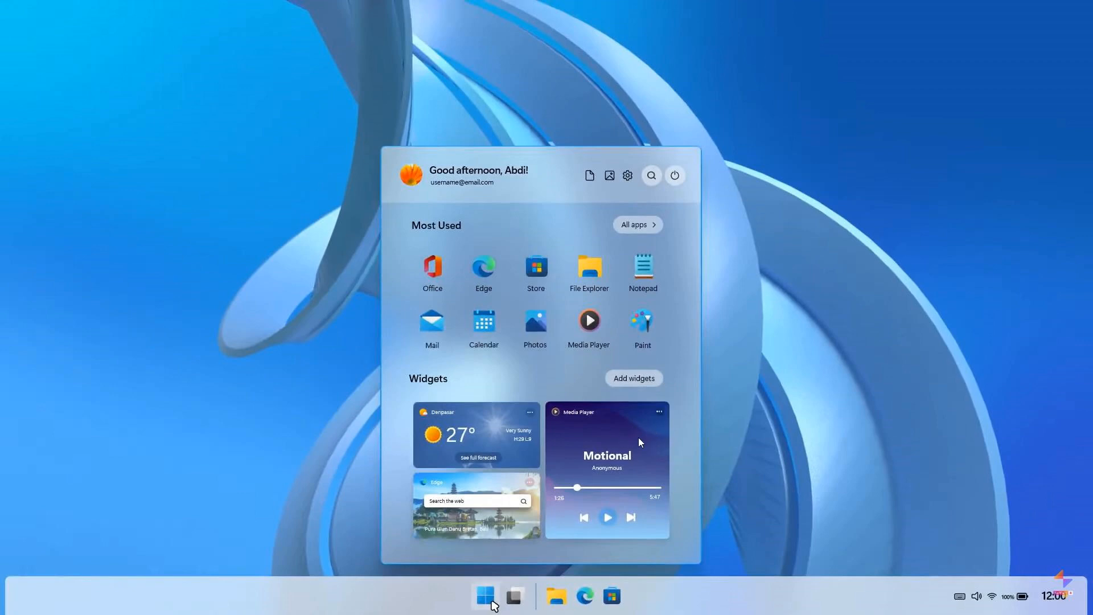
pyautogui.moveTo(800, 399)
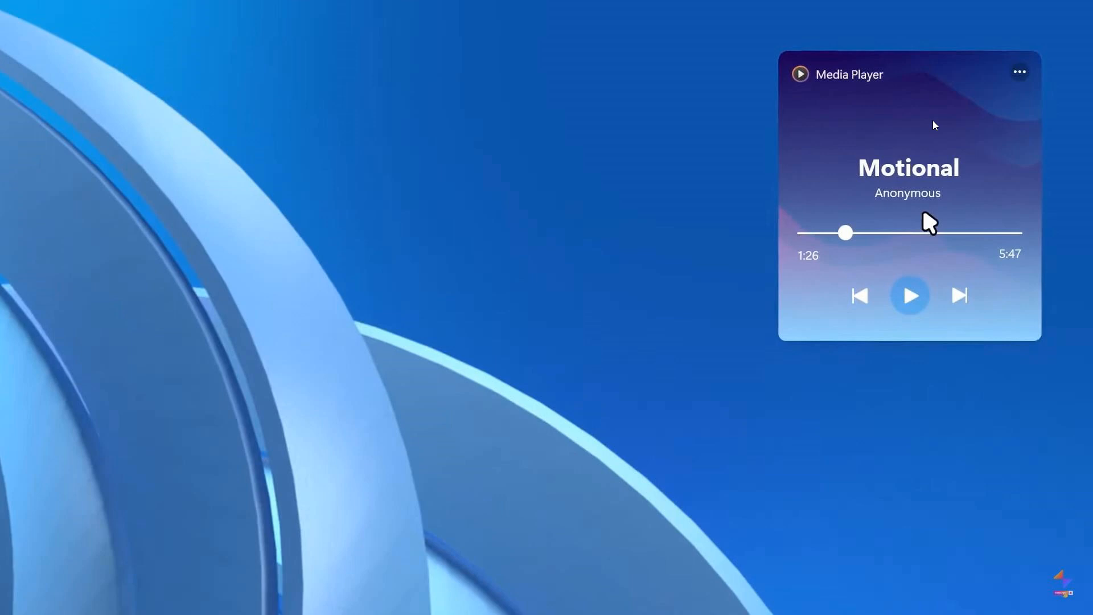
pyautogui.moveTo(876, 143)
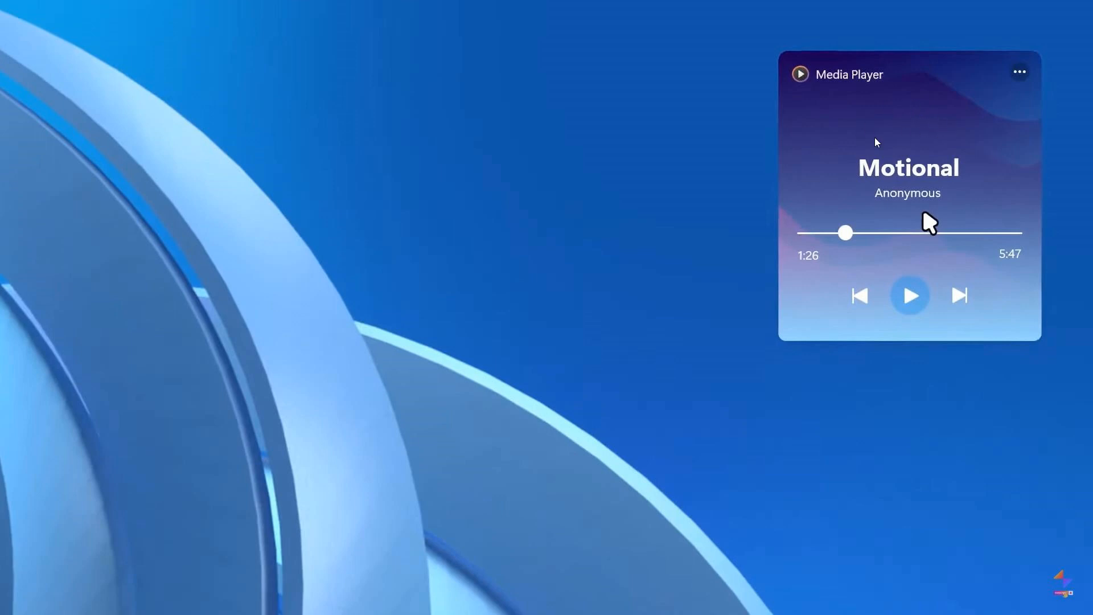
pyautogui.moveTo(593, 218)
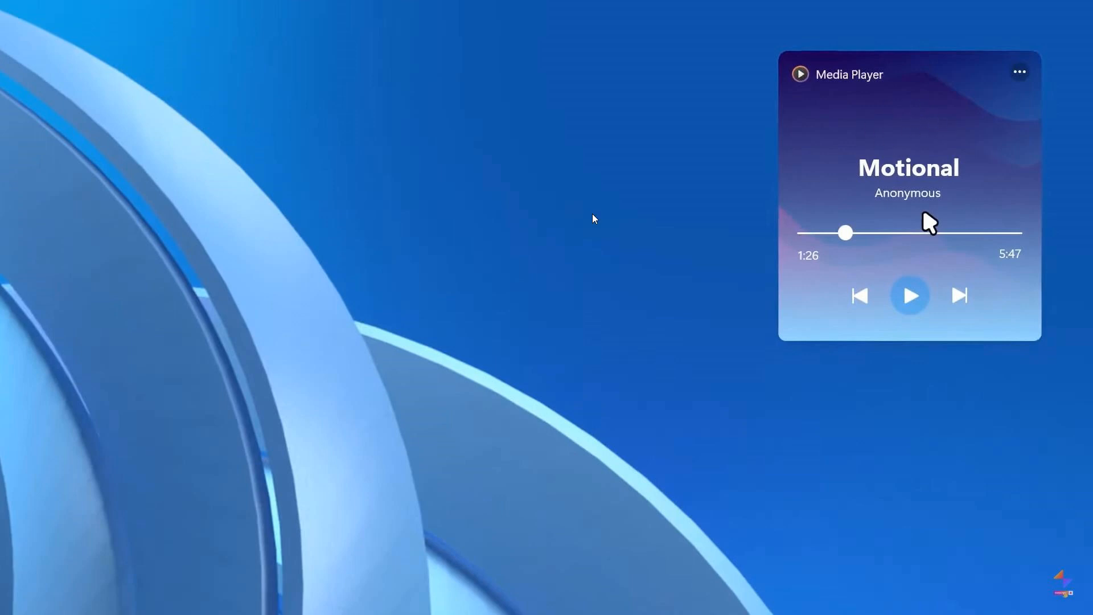
pyautogui.moveTo(646, 269)
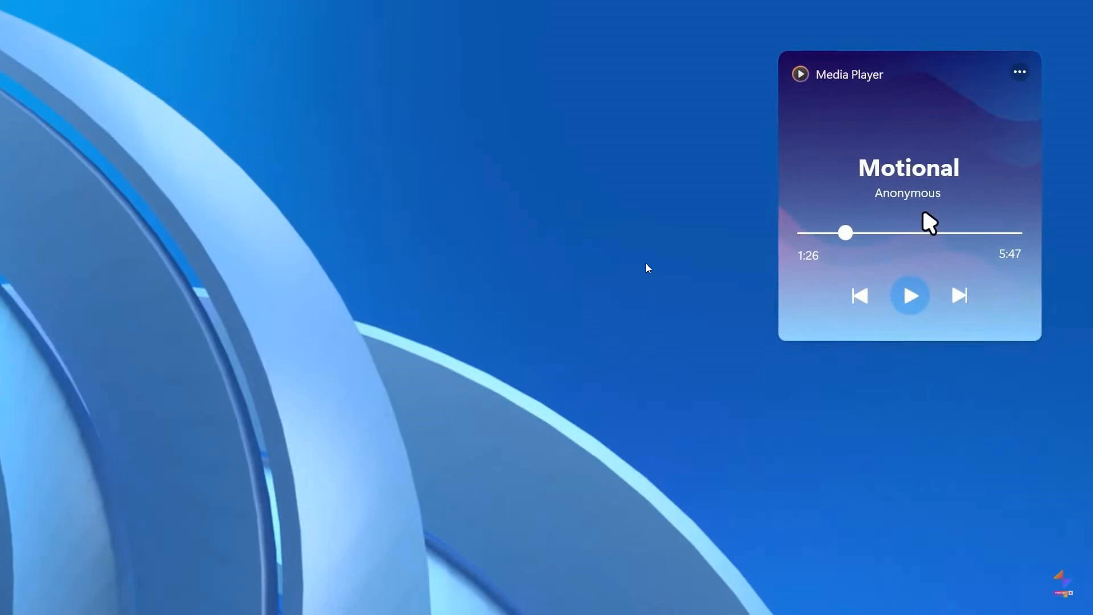
pyautogui.moveTo(634, 308)
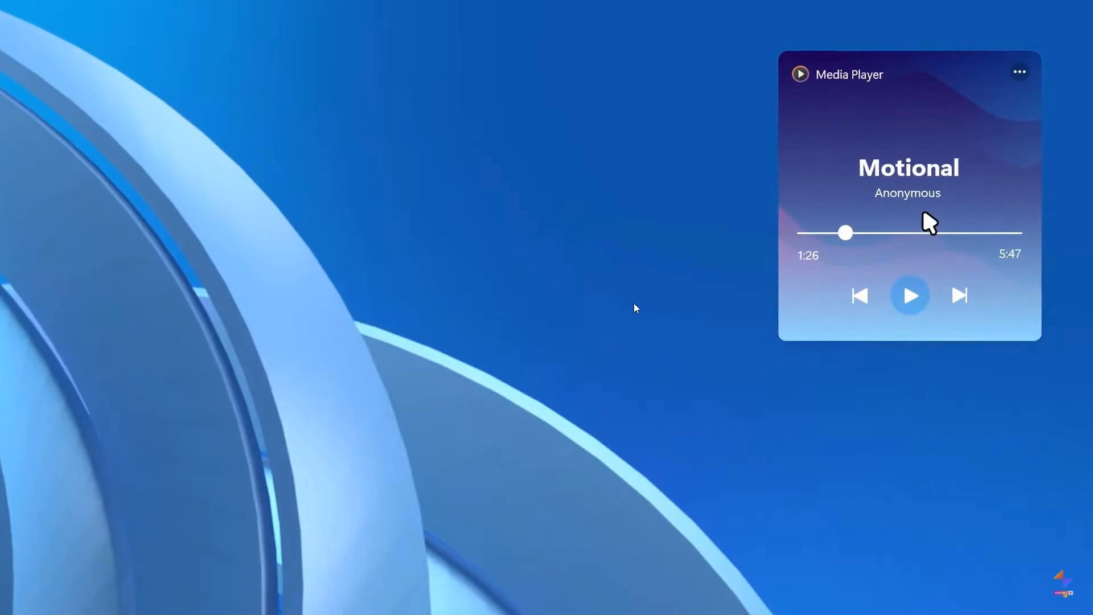
pyautogui.moveTo(680, 301)
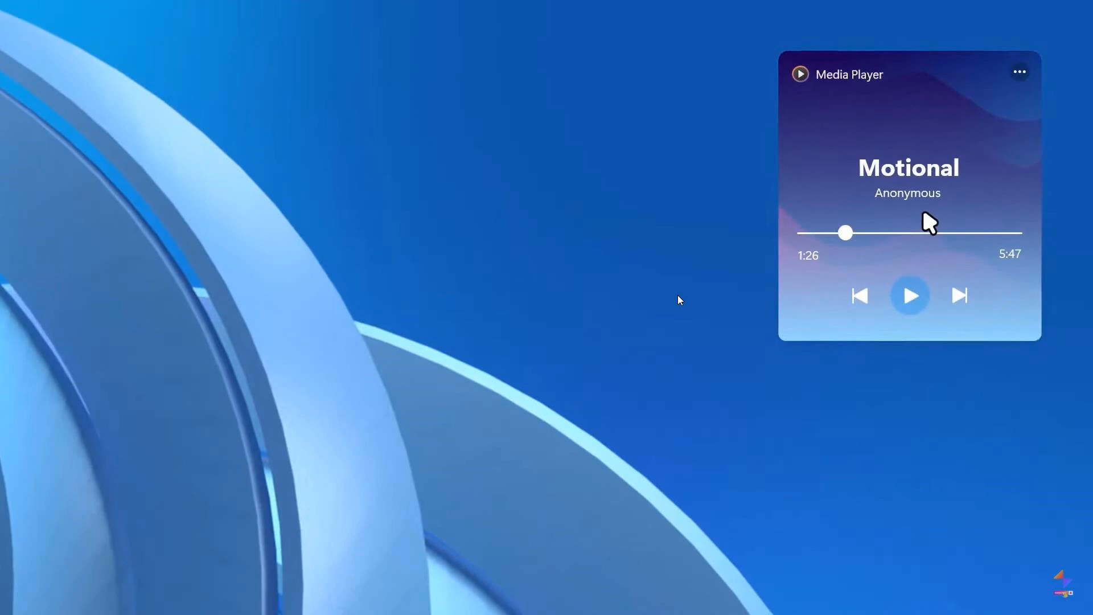
pyautogui.moveTo(551, 242)
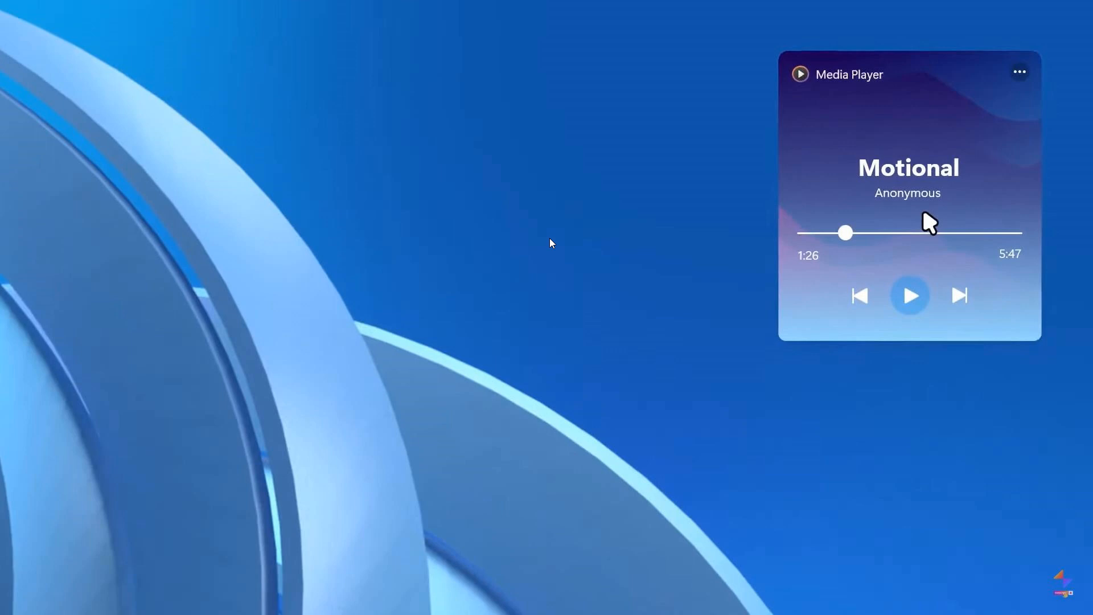
pyautogui.moveTo(639, 280)
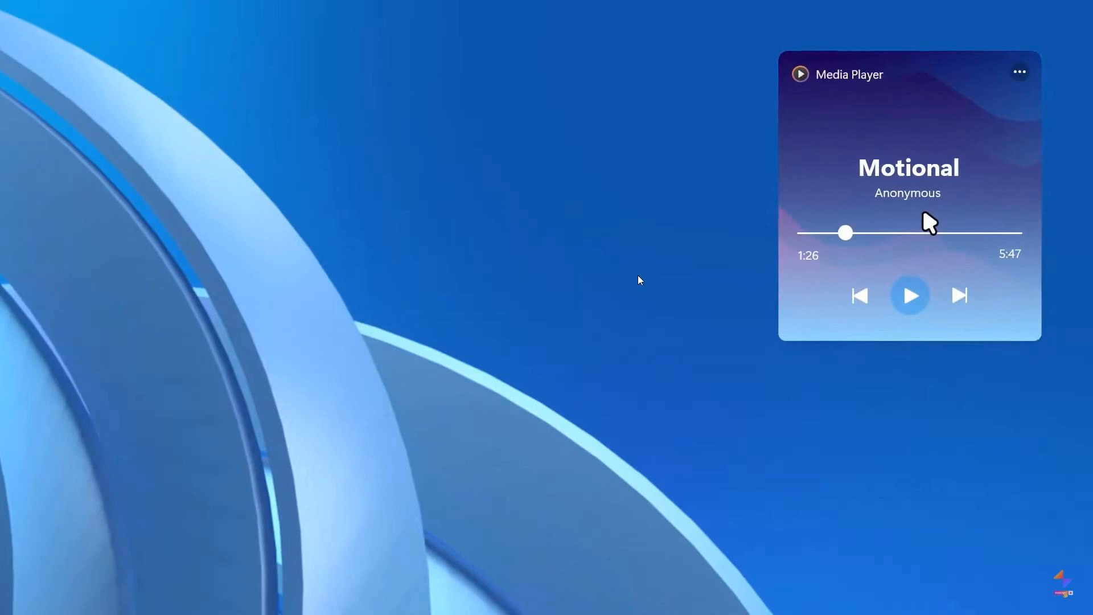
pyautogui.moveTo(650, 272)
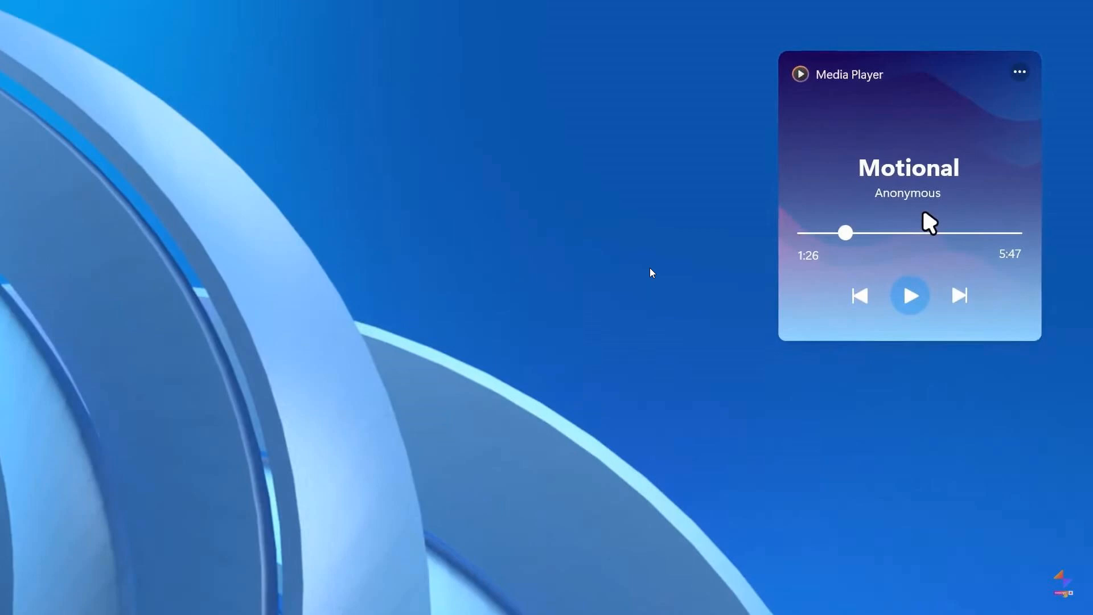
# - Open the 'I don't know' folder in the file manager to show its single Vidio file
pyautogui.click(554, 596)
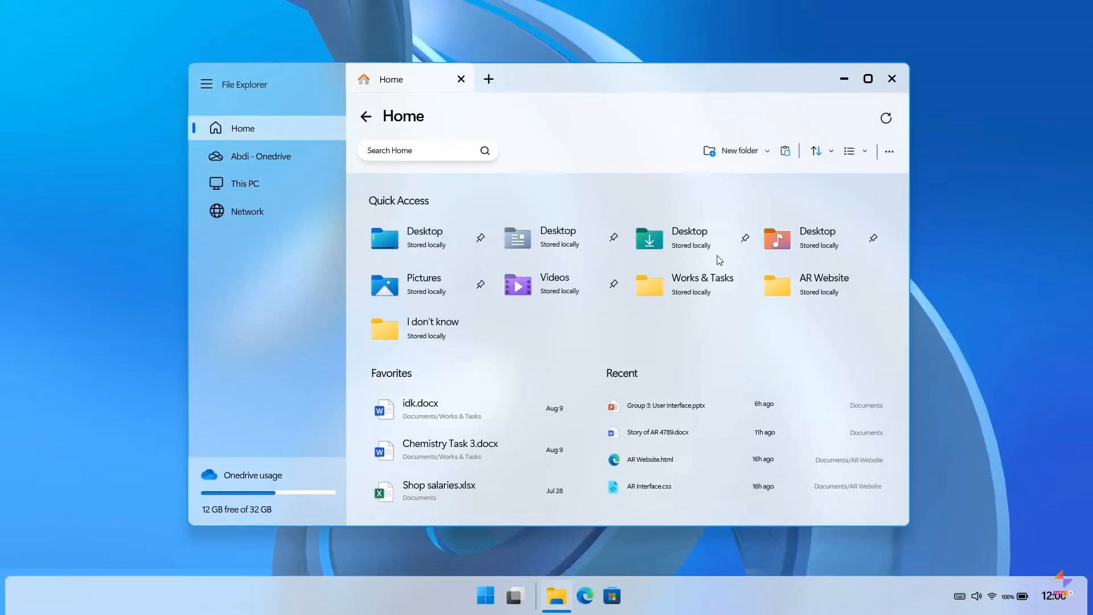
pyautogui.moveTo(700, 260)
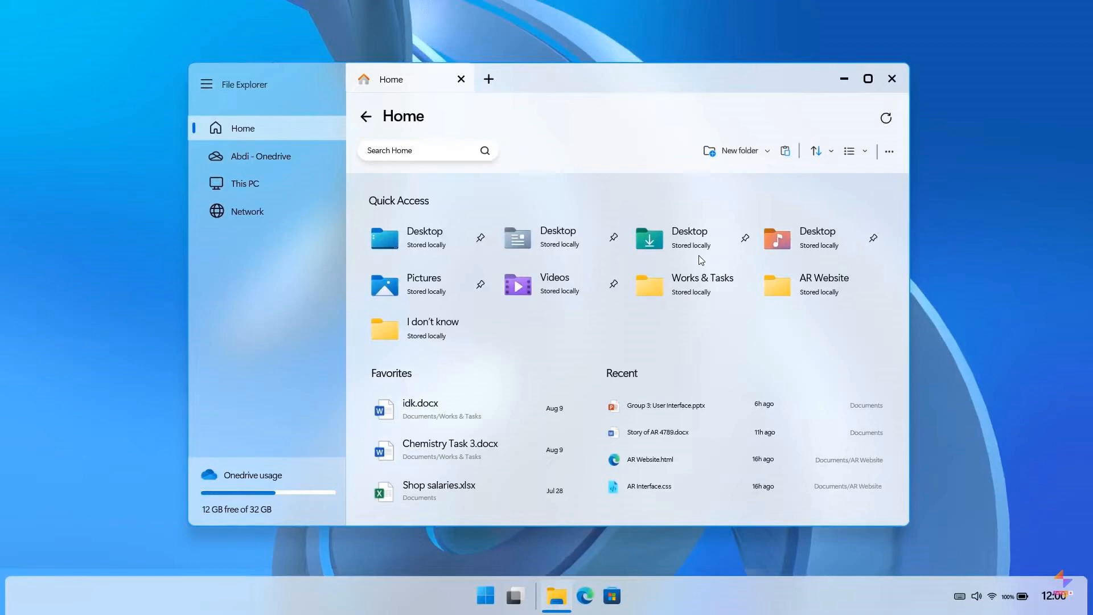
pyautogui.moveTo(629, 236)
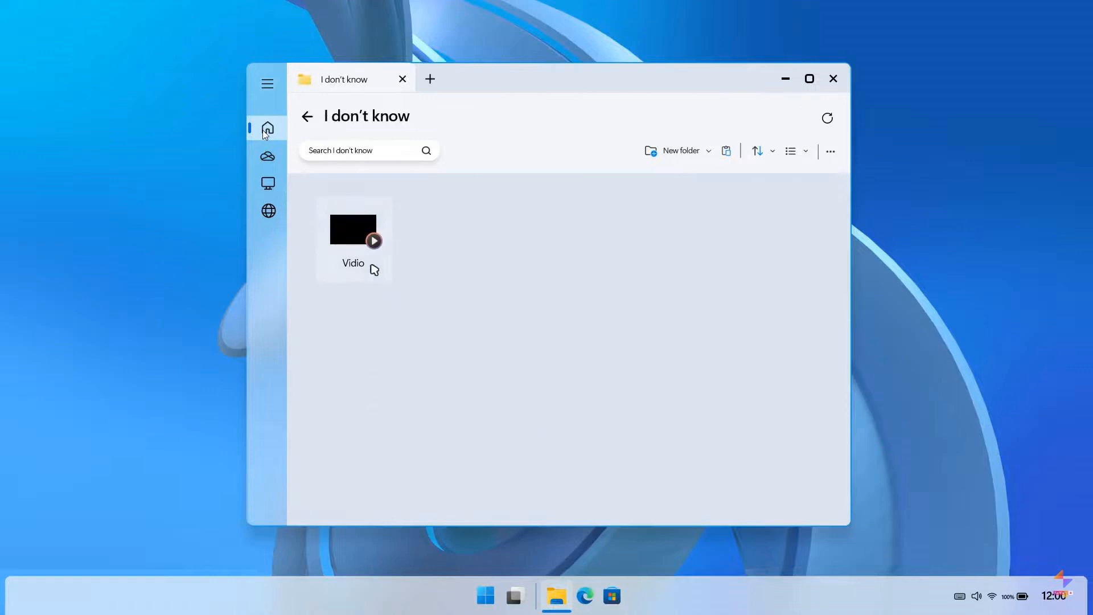
pyautogui.moveTo(687, 325)
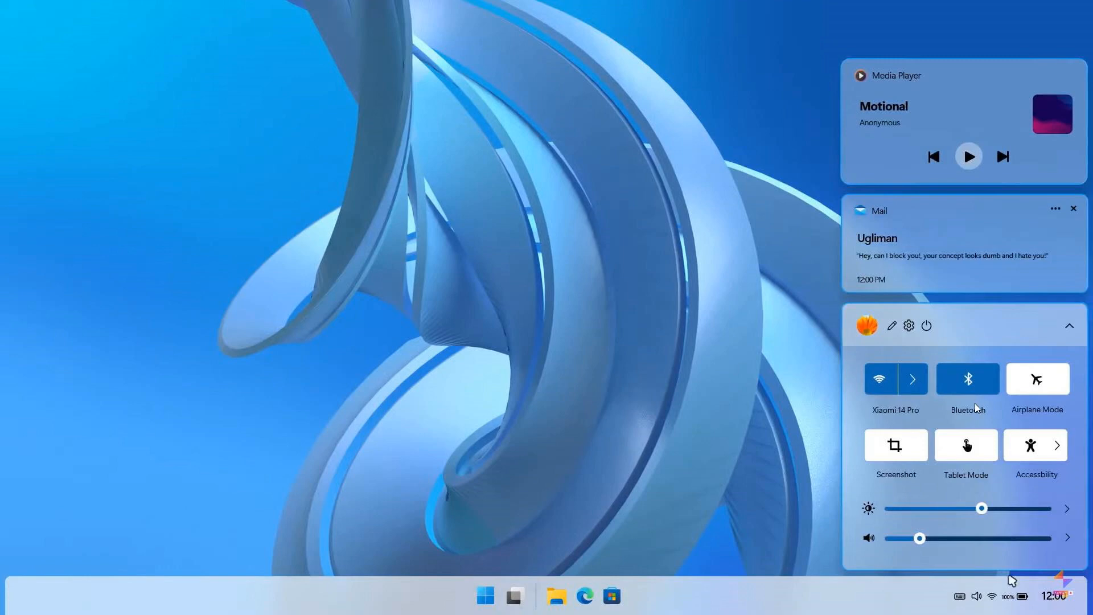
pyautogui.moveTo(1005, 406)
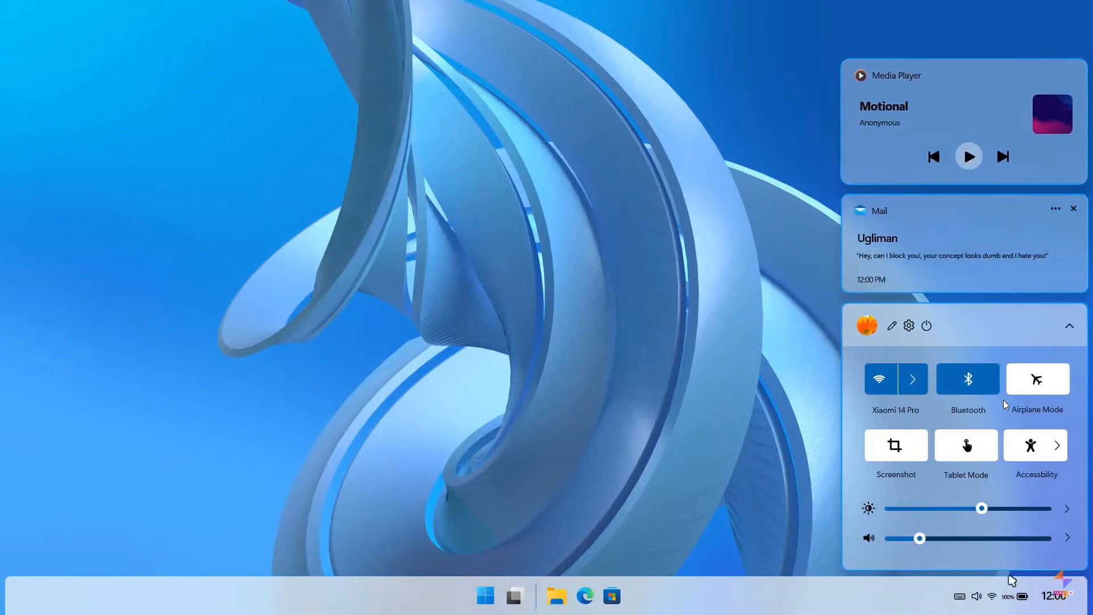
pyautogui.moveTo(971, 433)
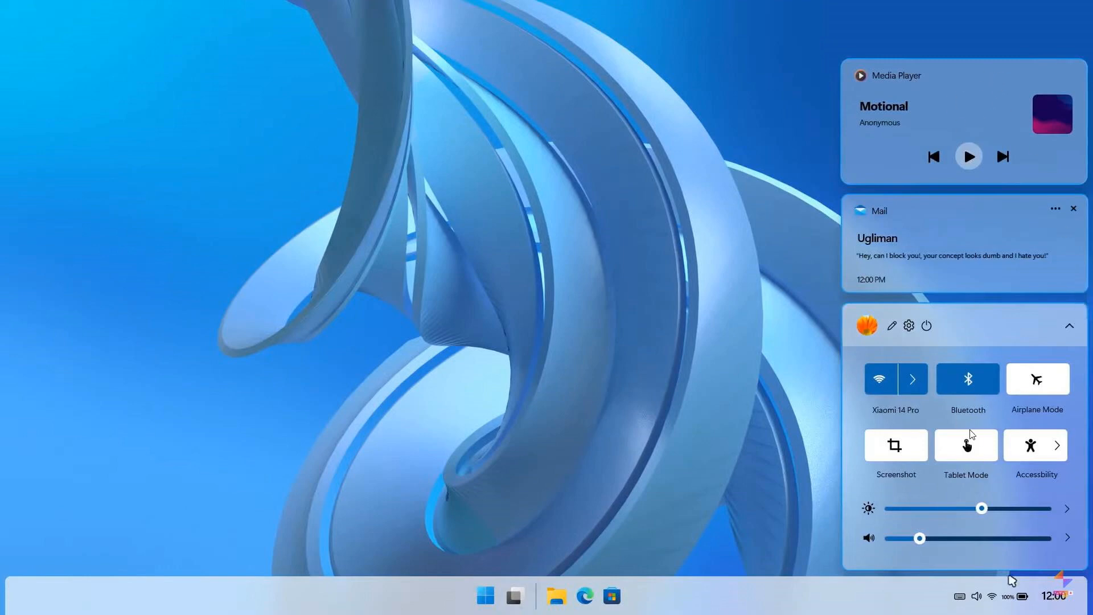
pyautogui.moveTo(920, 241)
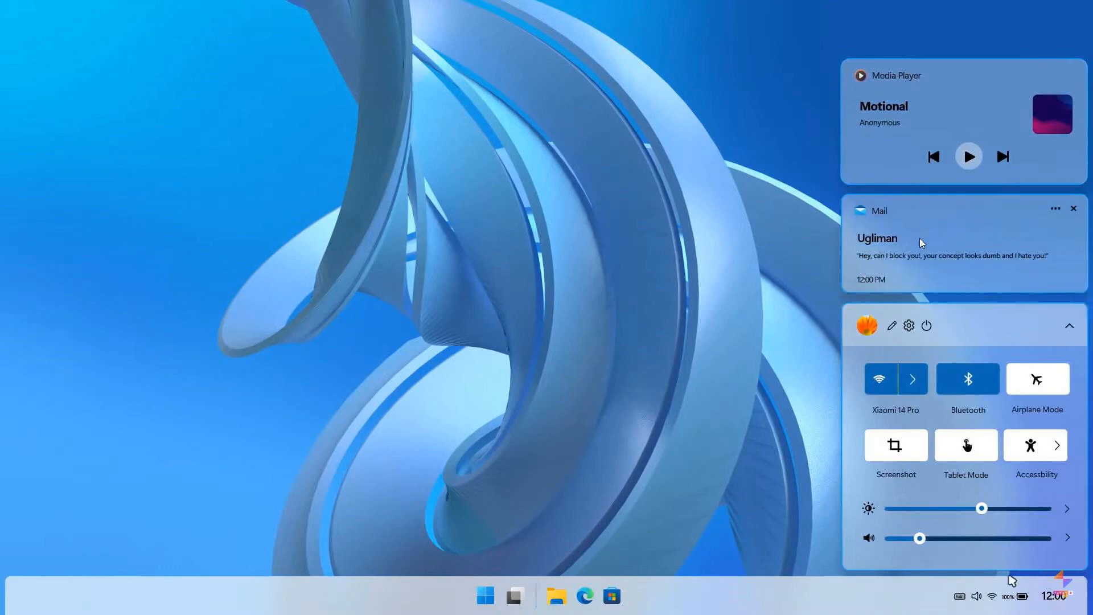
pyautogui.moveTo(956, 237)
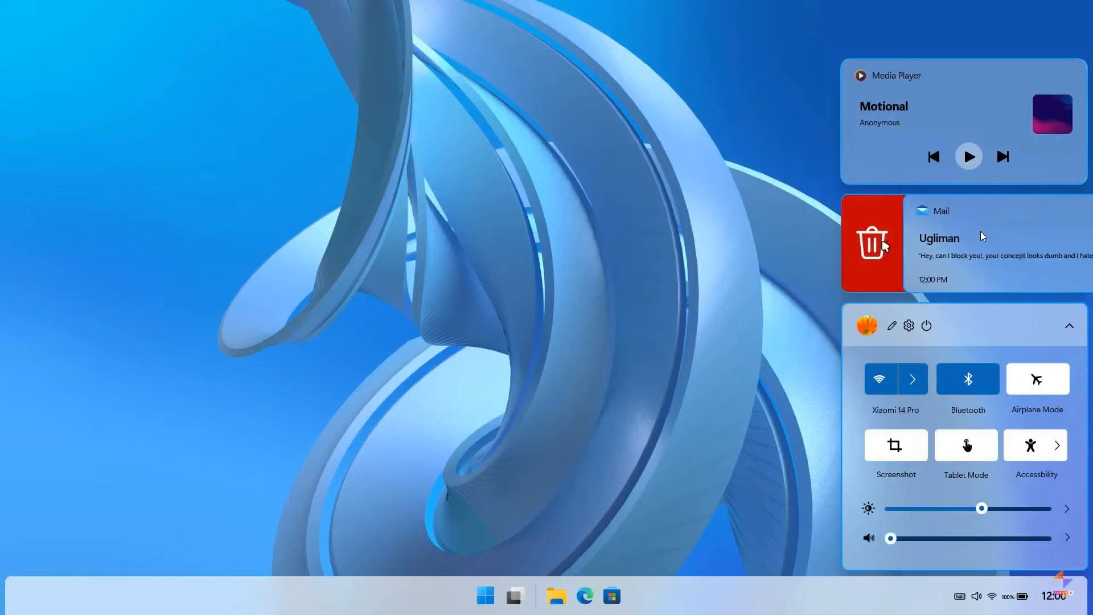
pyautogui.moveTo(966, 230)
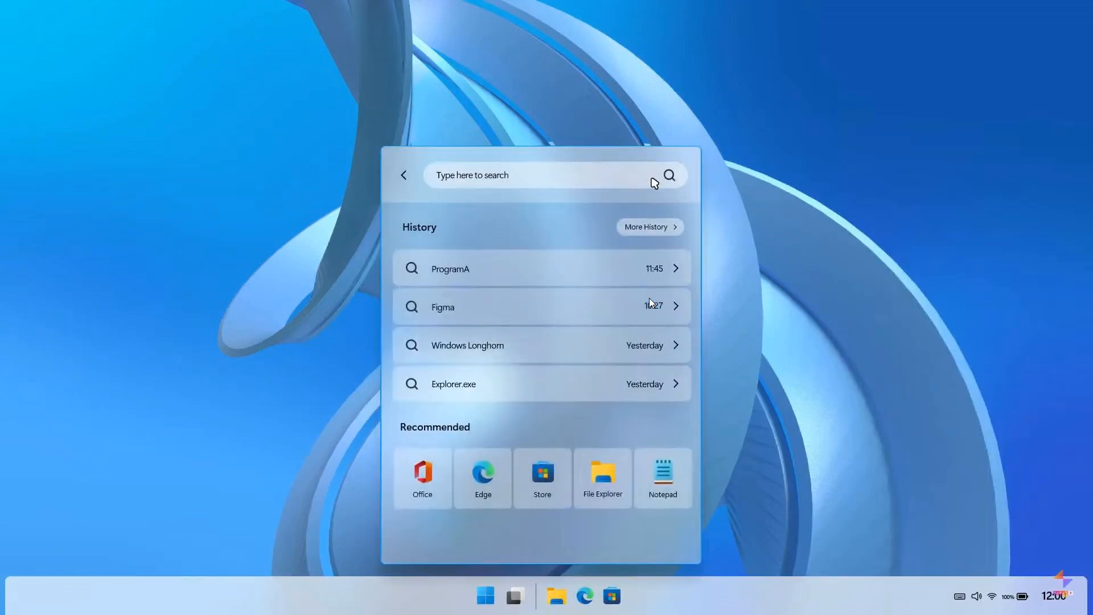
pyautogui.moveTo(642, 323)
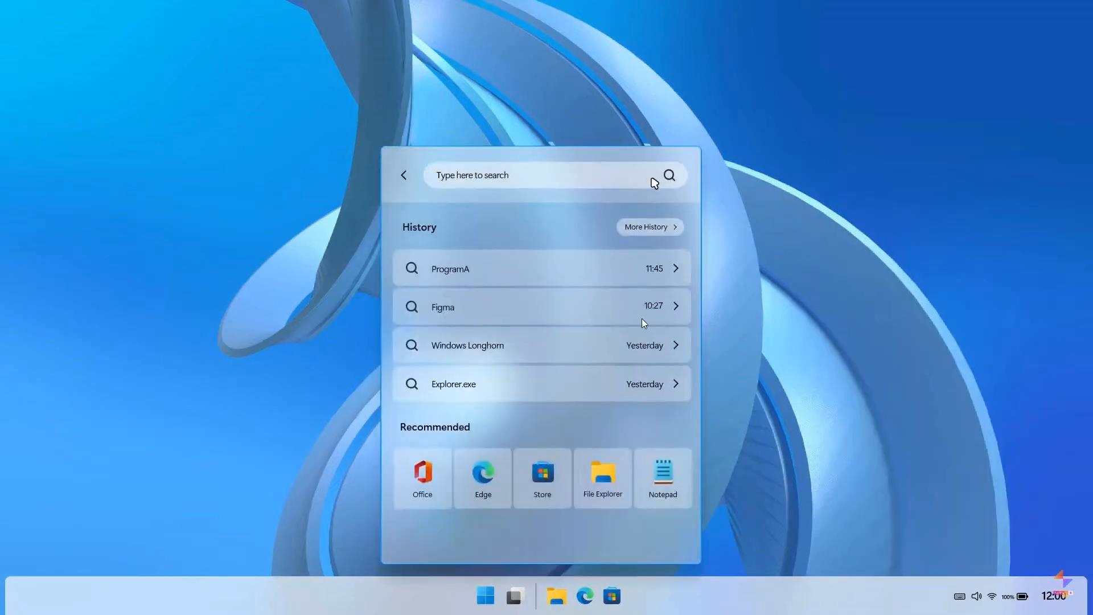
pyautogui.moveTo(716, 309)
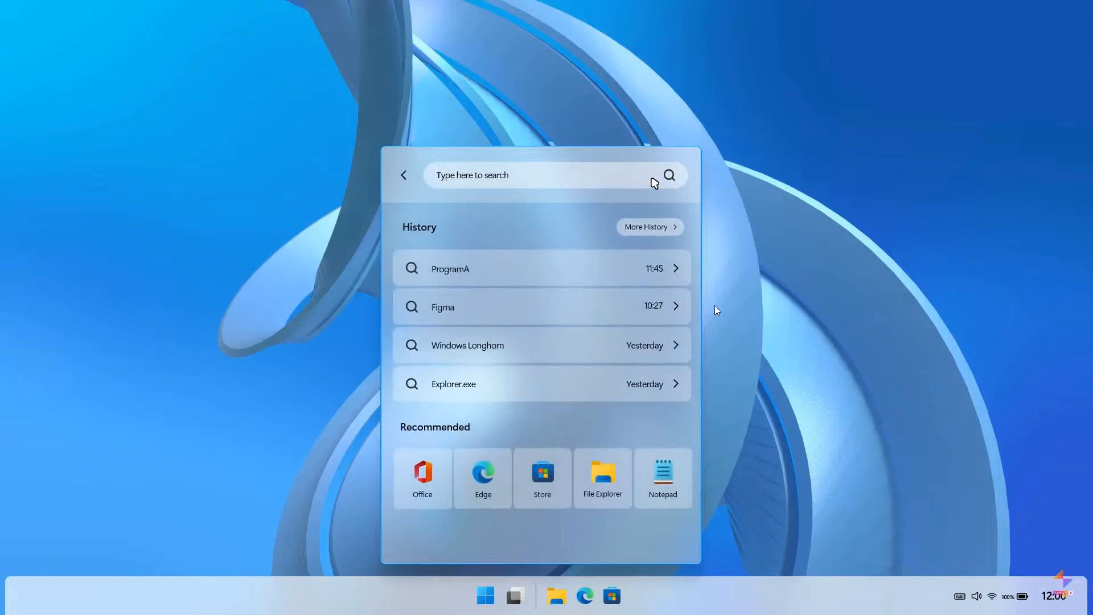
pyautogui.moveTo(817, 284)
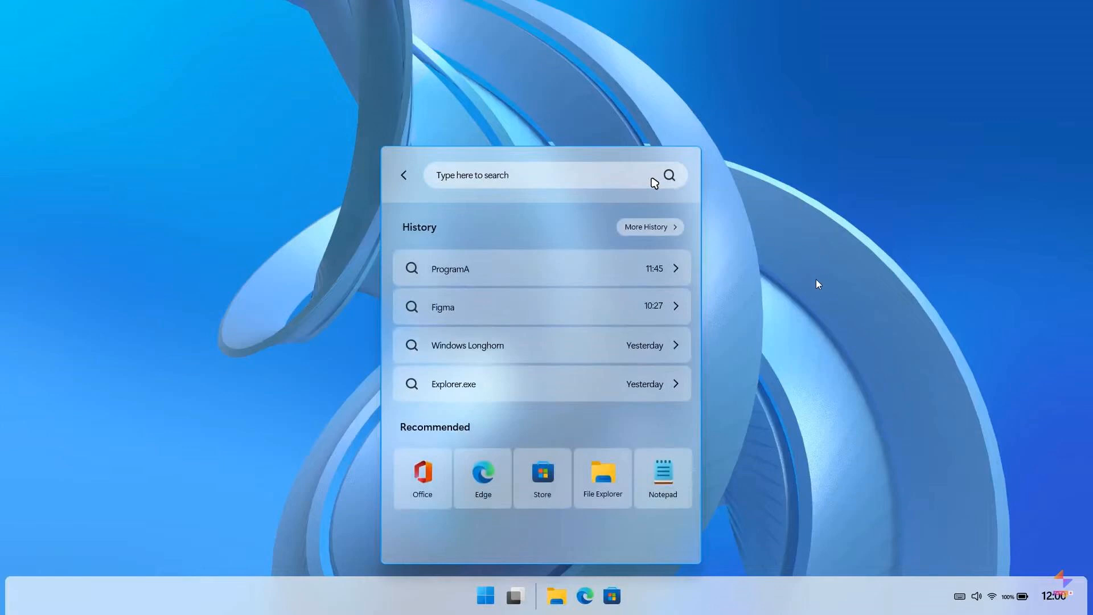
pyautogui.moveTo(610, 321)
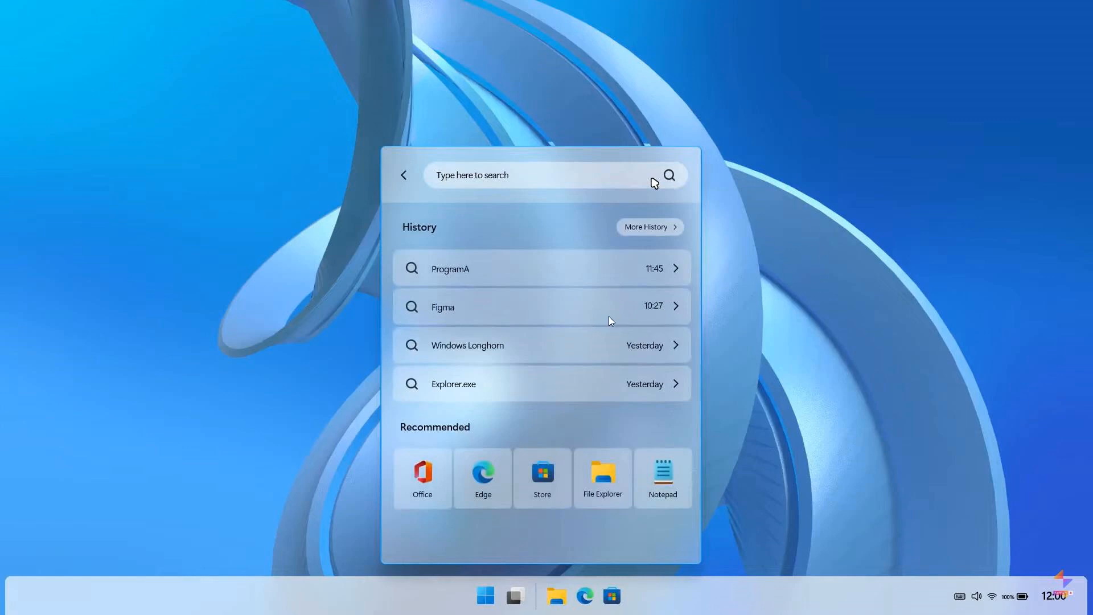
pyautogui.moveTo(811, 323)
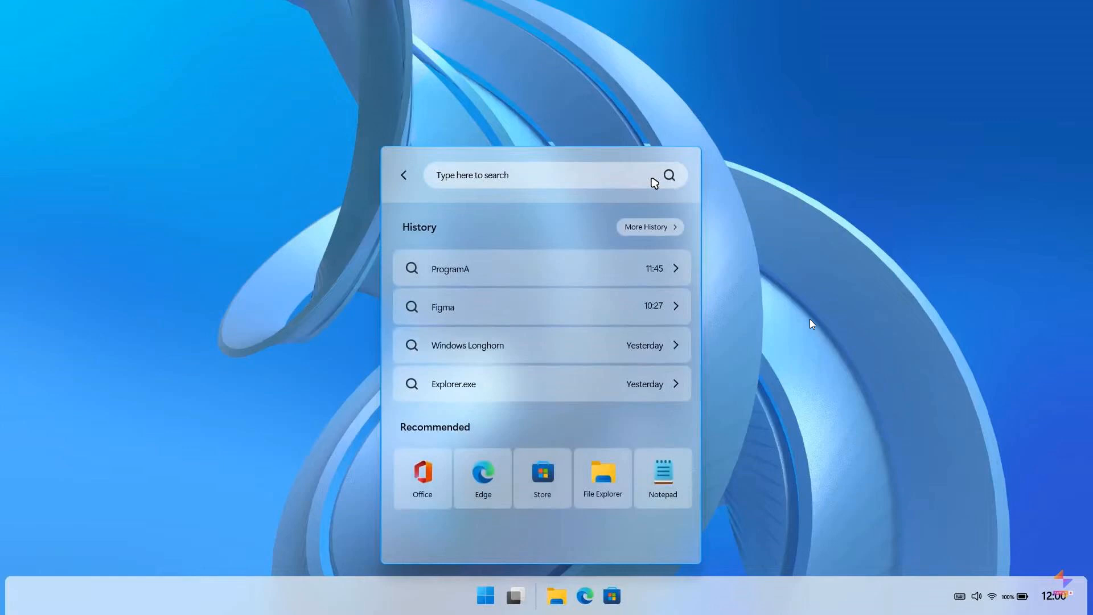
pyautogui.moveTo(558, 284)
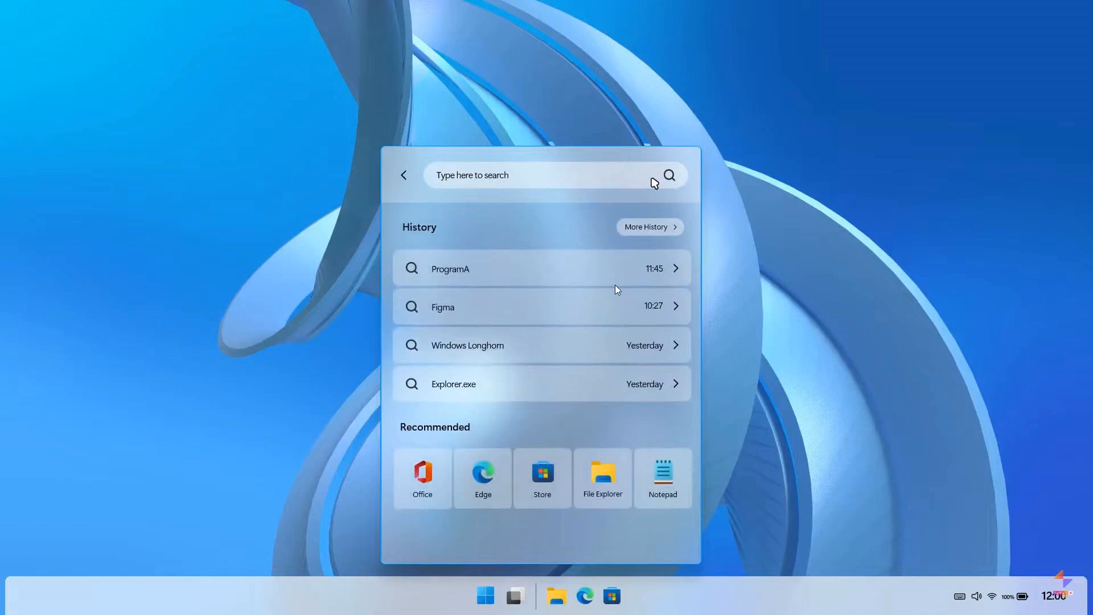
pyautogui.moveTo(813, 321)
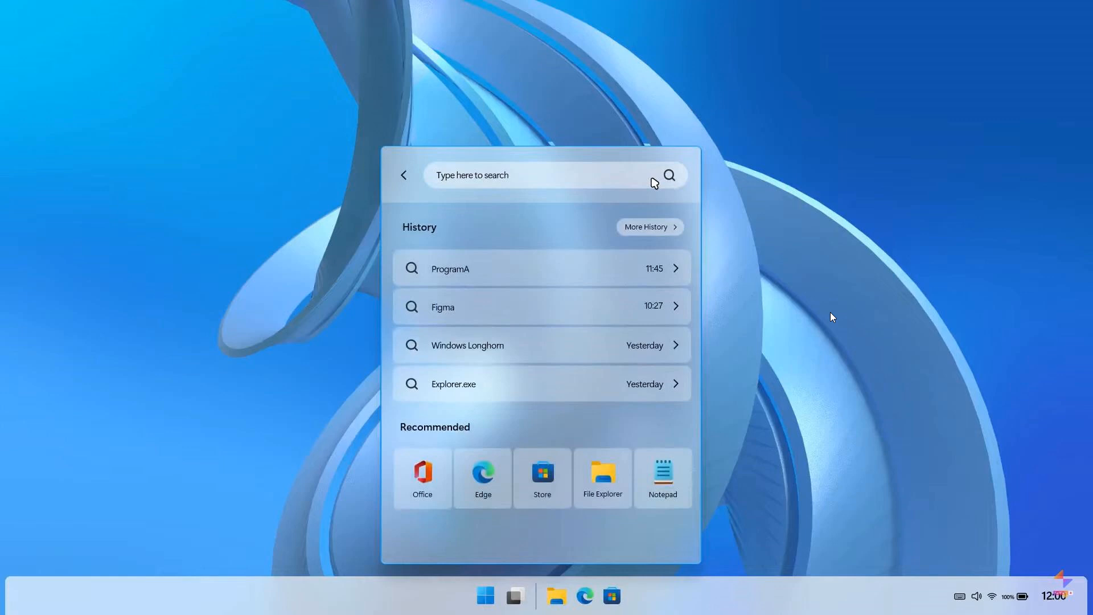
pyautogui.moveTo(621, 322)
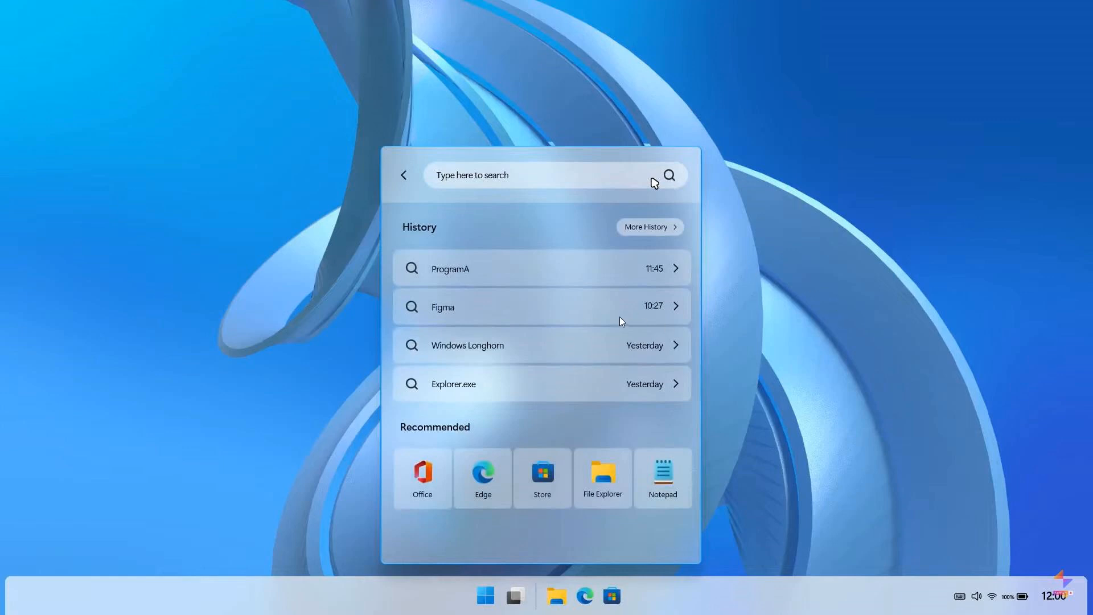
pyautogui.moveTo(592, 254)
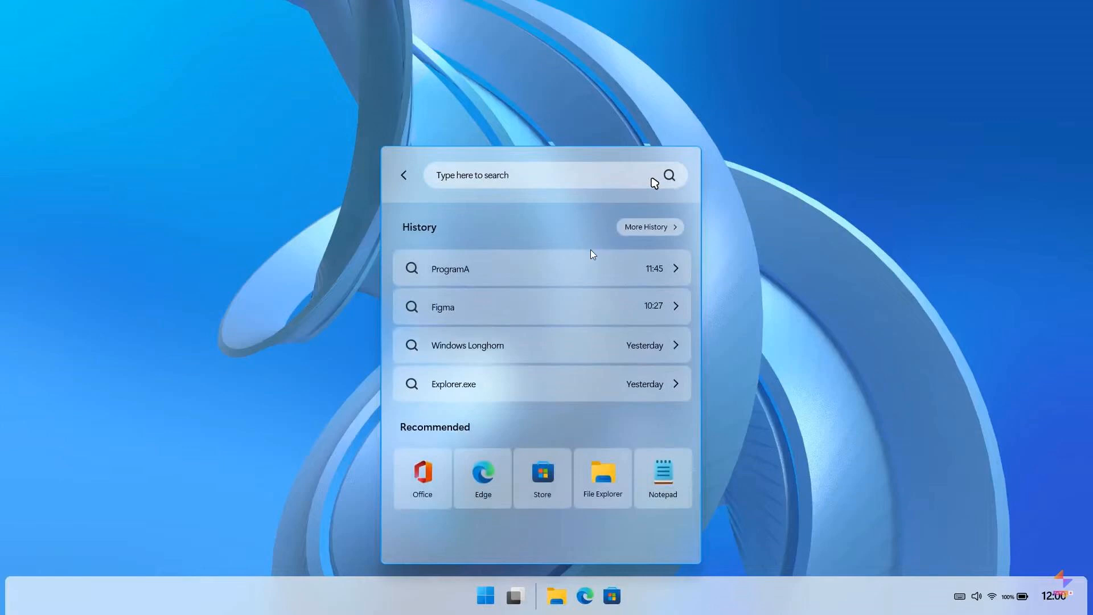
pyautogui.moveTo(467, 137)
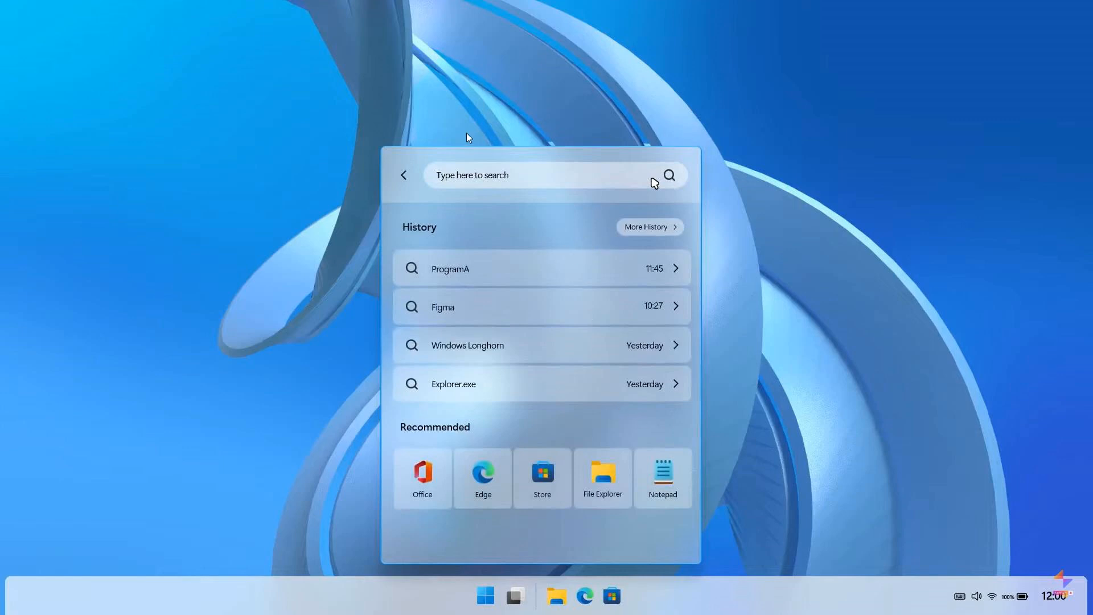
pyautogui.moveTo(845, 349)
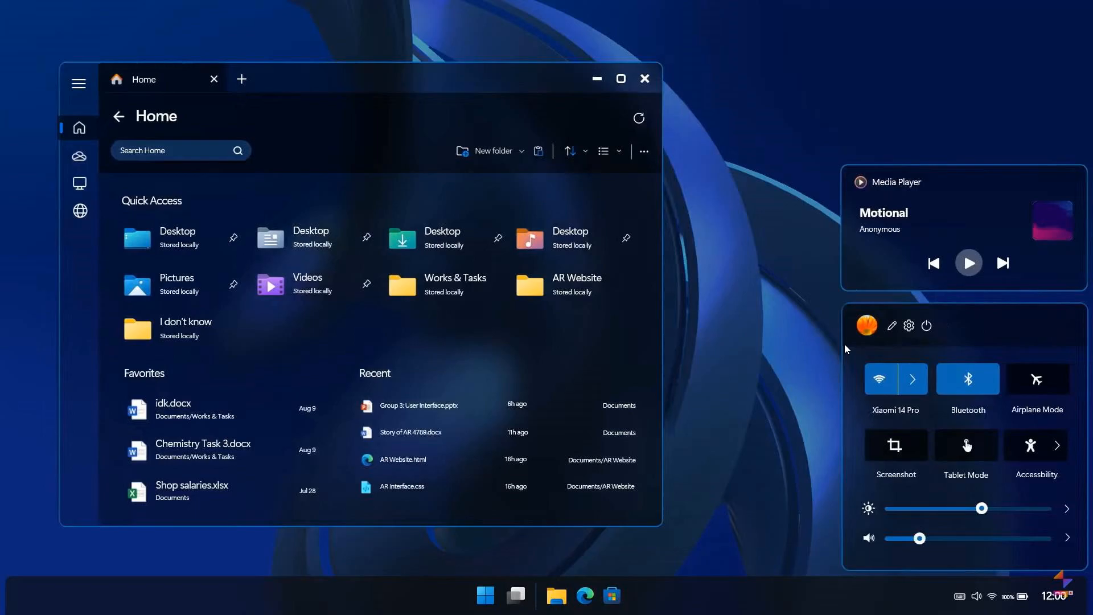
# - Switch the system to dark mode so file manager Home and quick settings turn dark
pyautogui.click(485, 594)
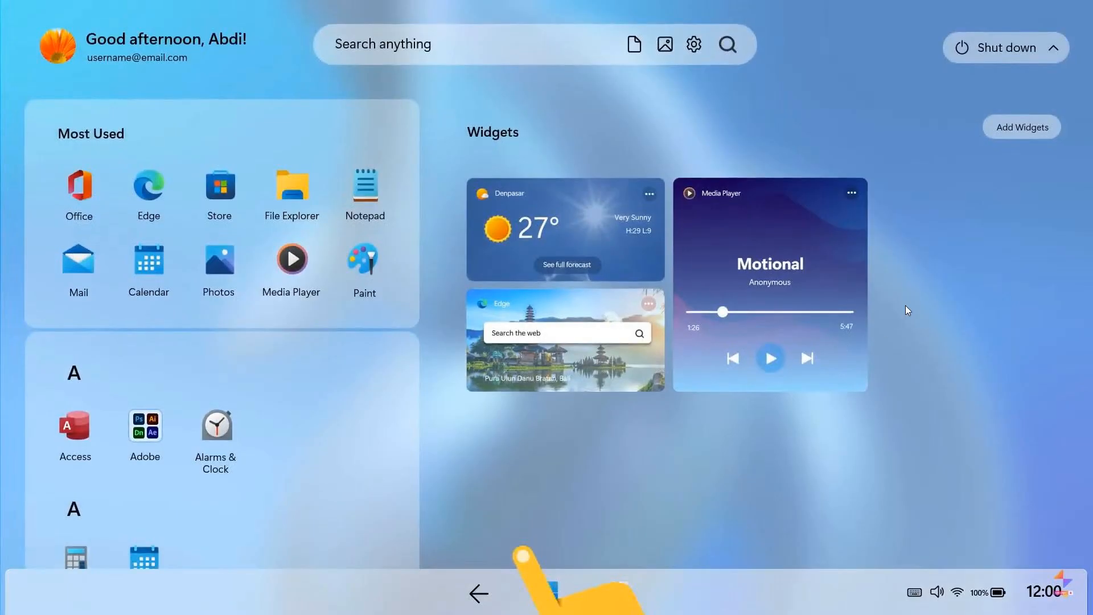
pyautogui.moveTo(713, 467)
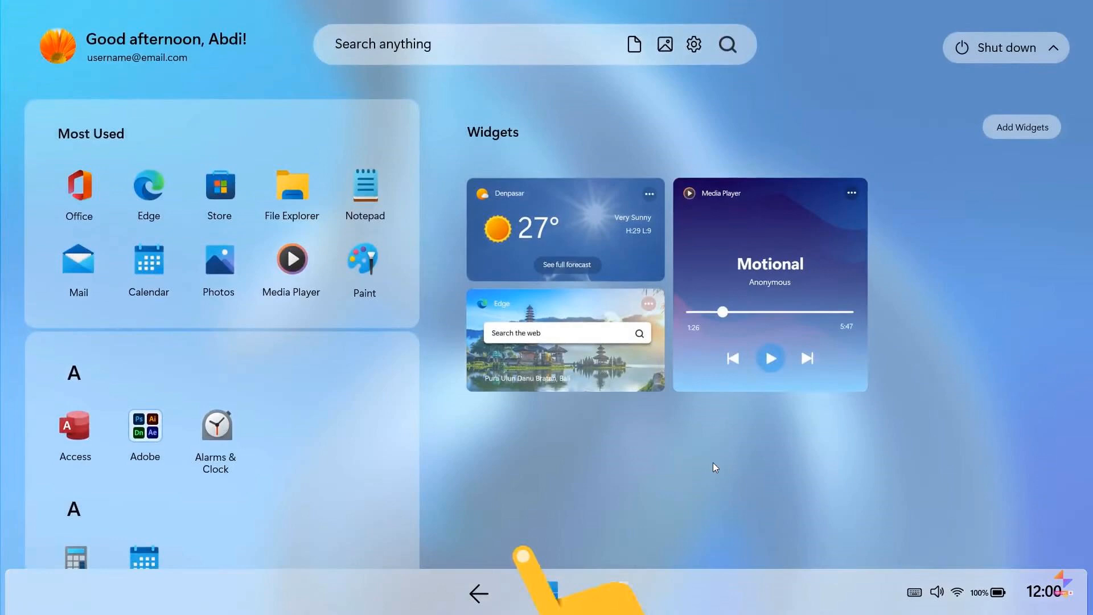
pyautogui.moveTo(488, 57)
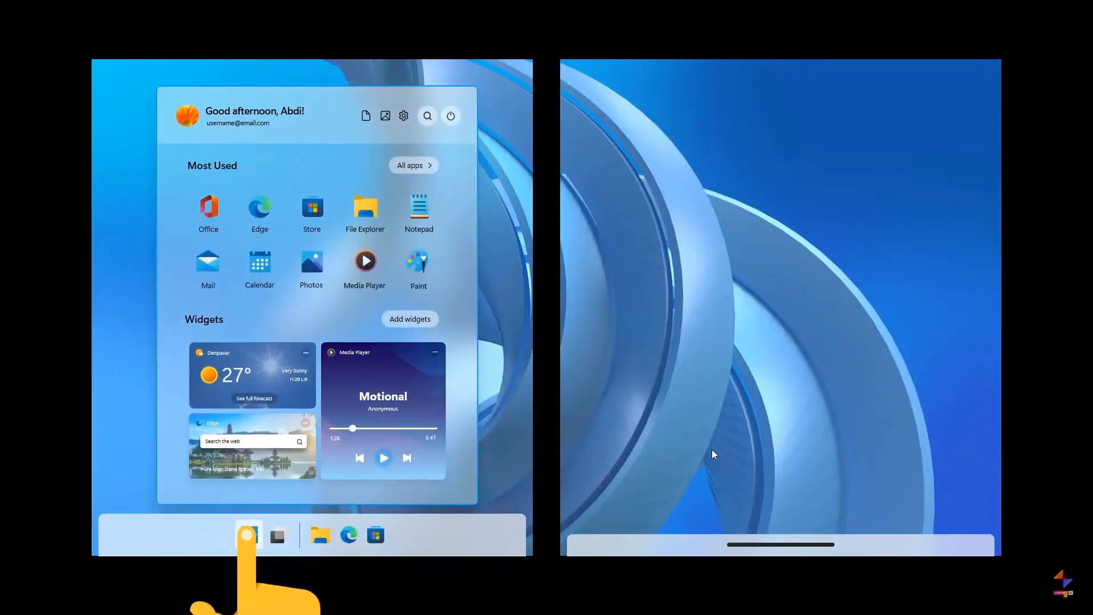
pyautogui.moveTo(868, 363)
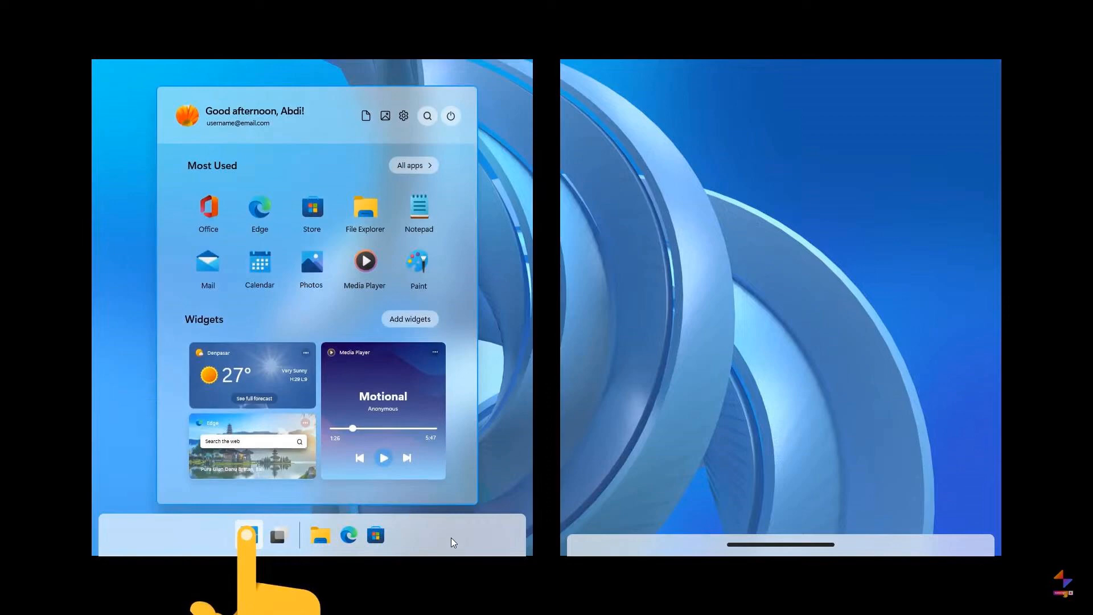
pyautogui.moveTo(727, 361)
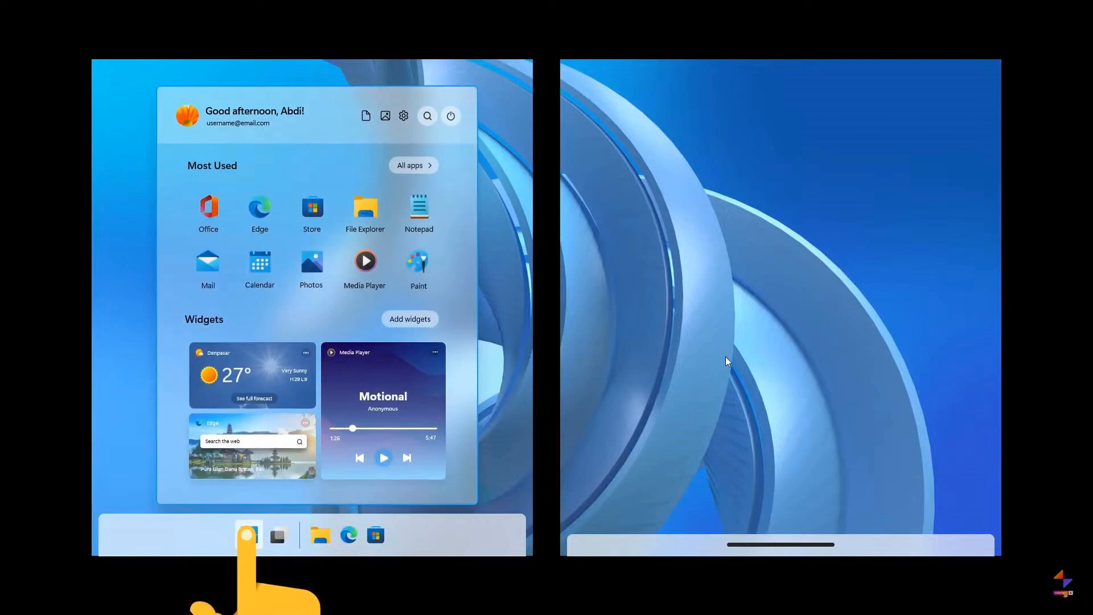
pyautogui.moveTo(778, 322)
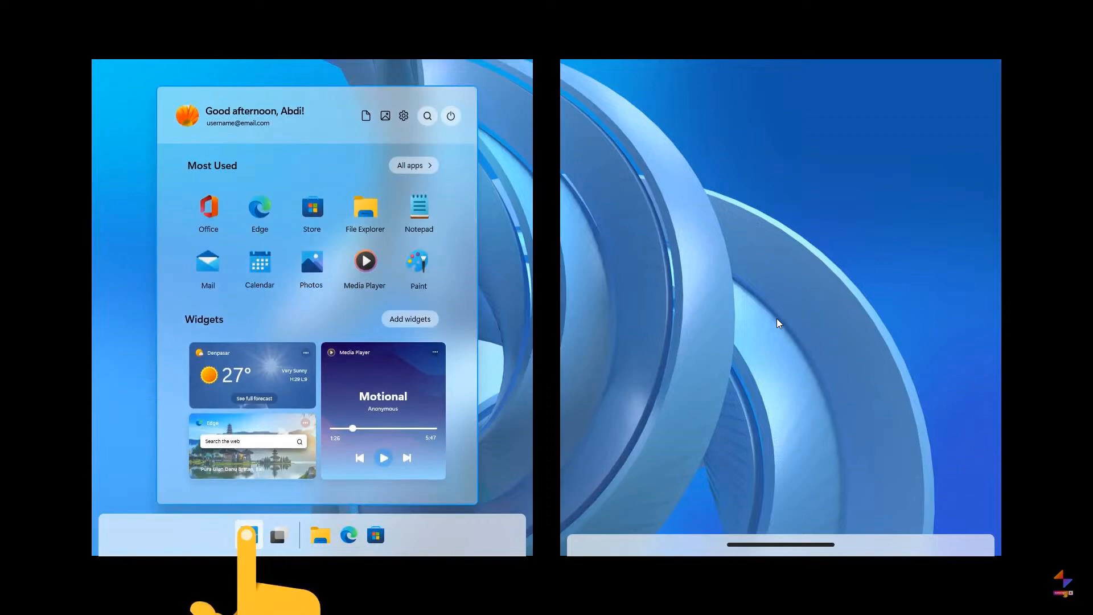
pyautogui.moveTo(782, 300)
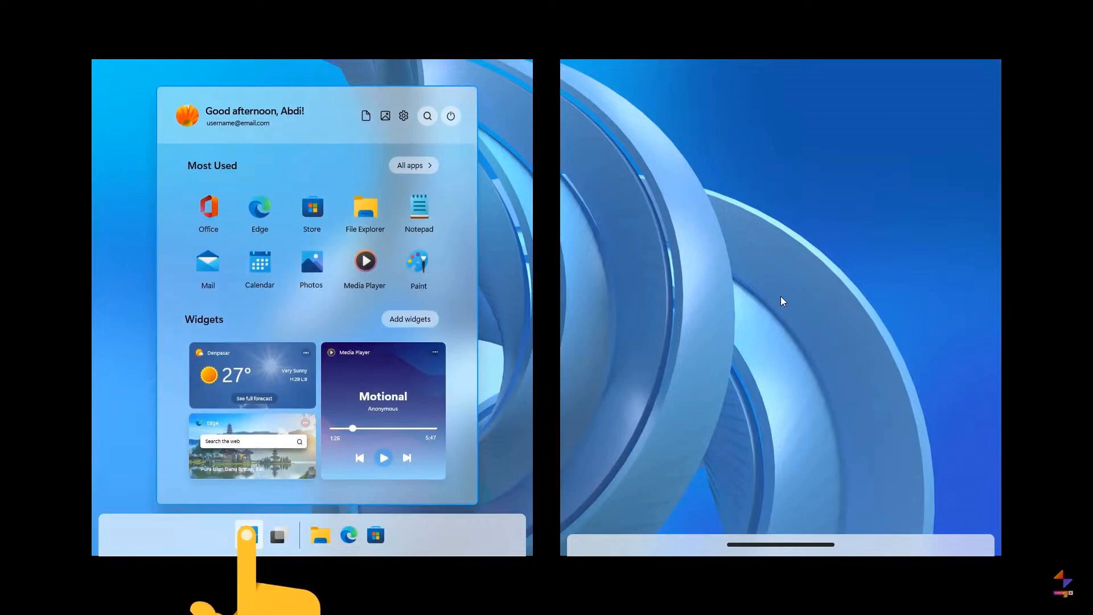
pyautogui.moveTo(768, 279)
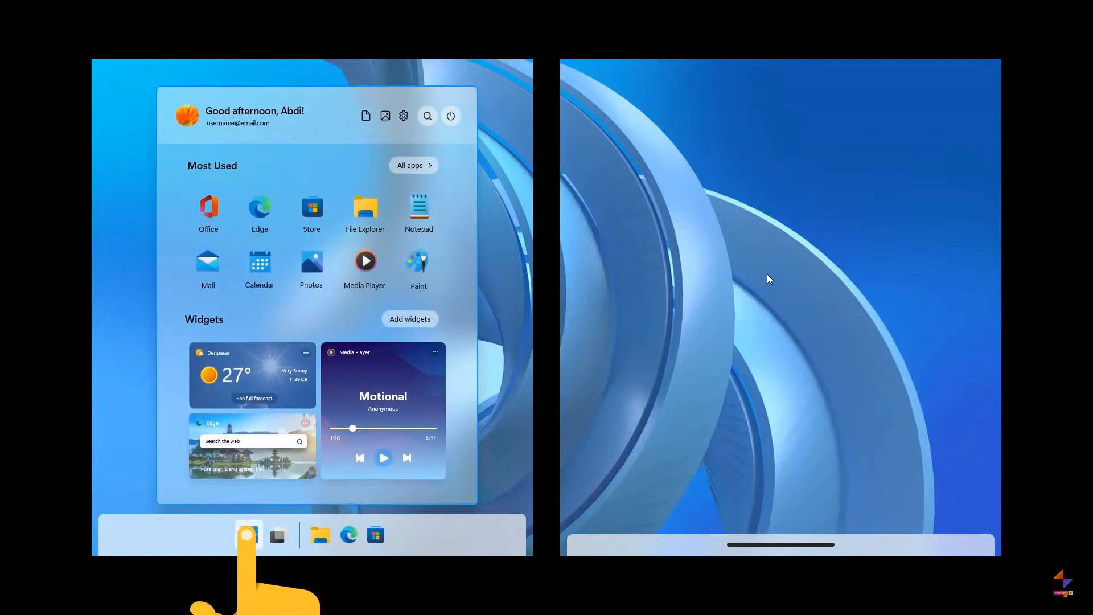
pyautogui.moveTo(781, 281)
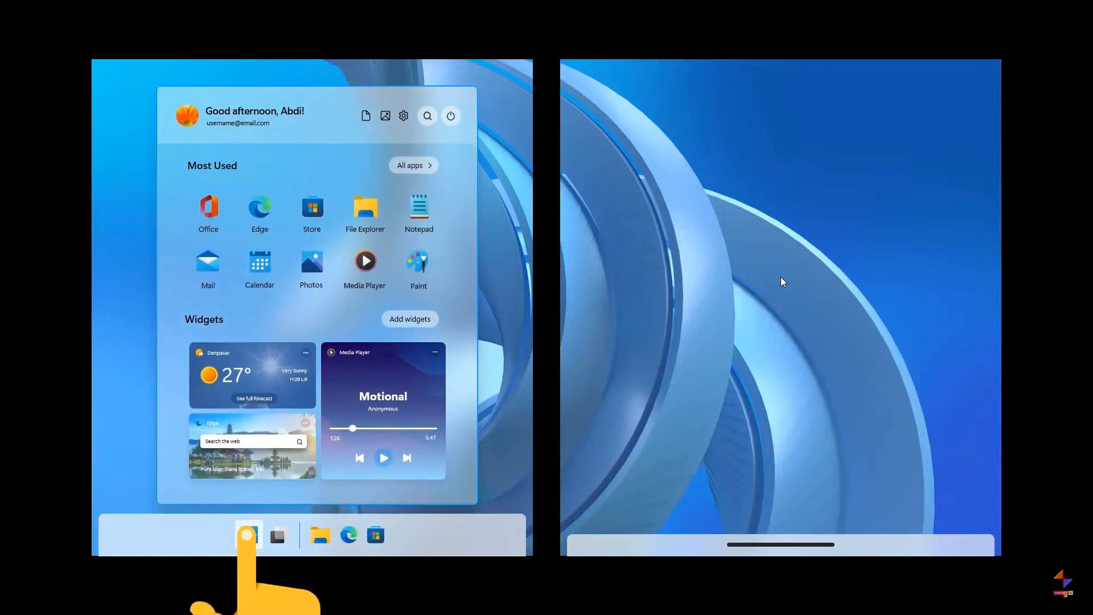
pyautogui.moveTo(785, 473)
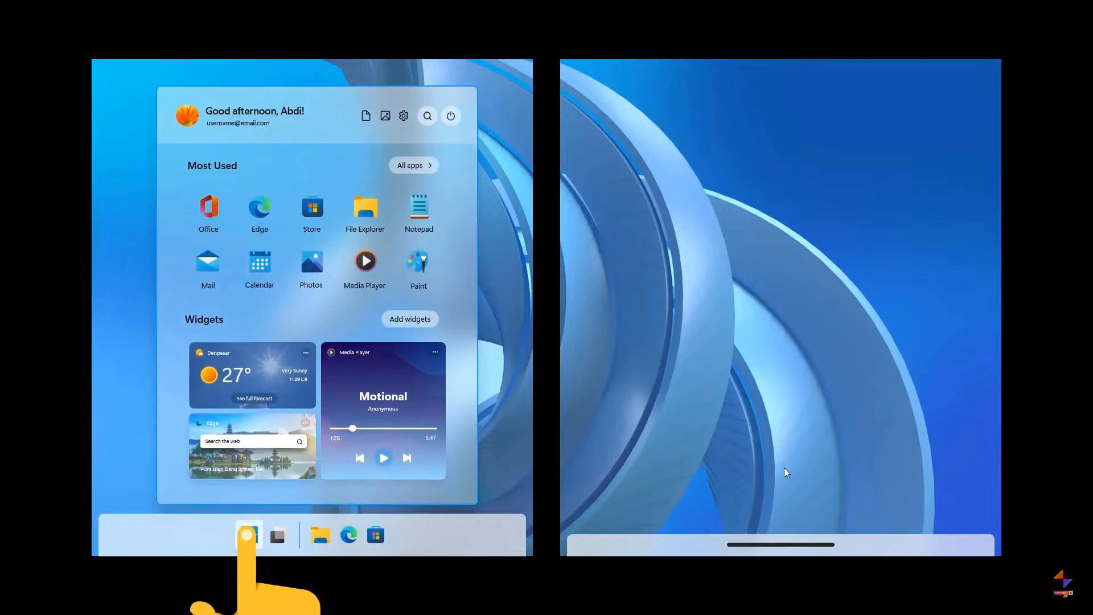
pyautogui.moveTo(803, 369)
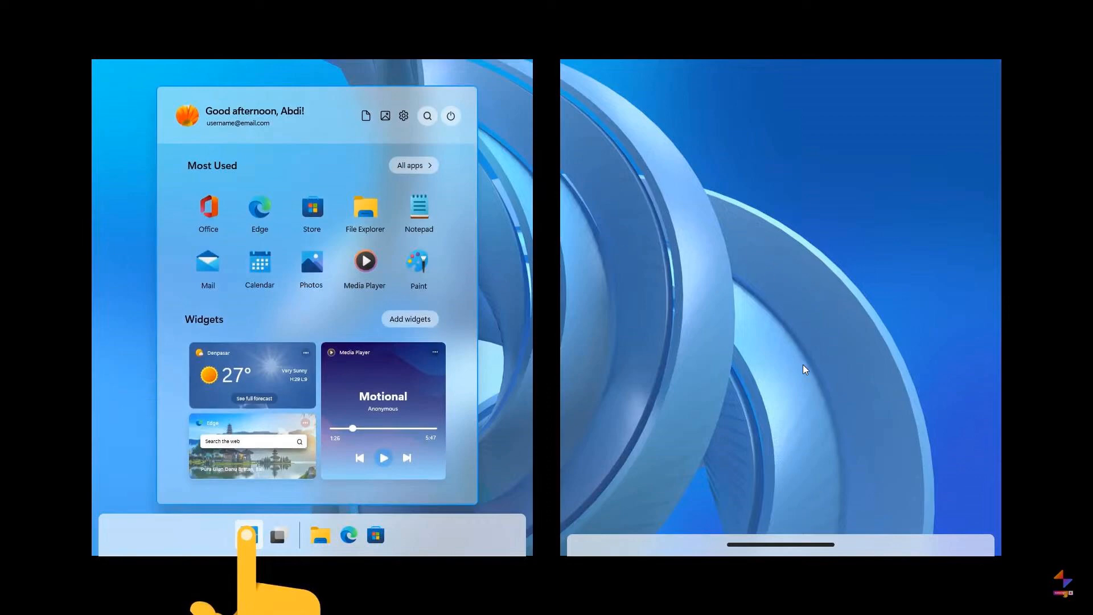